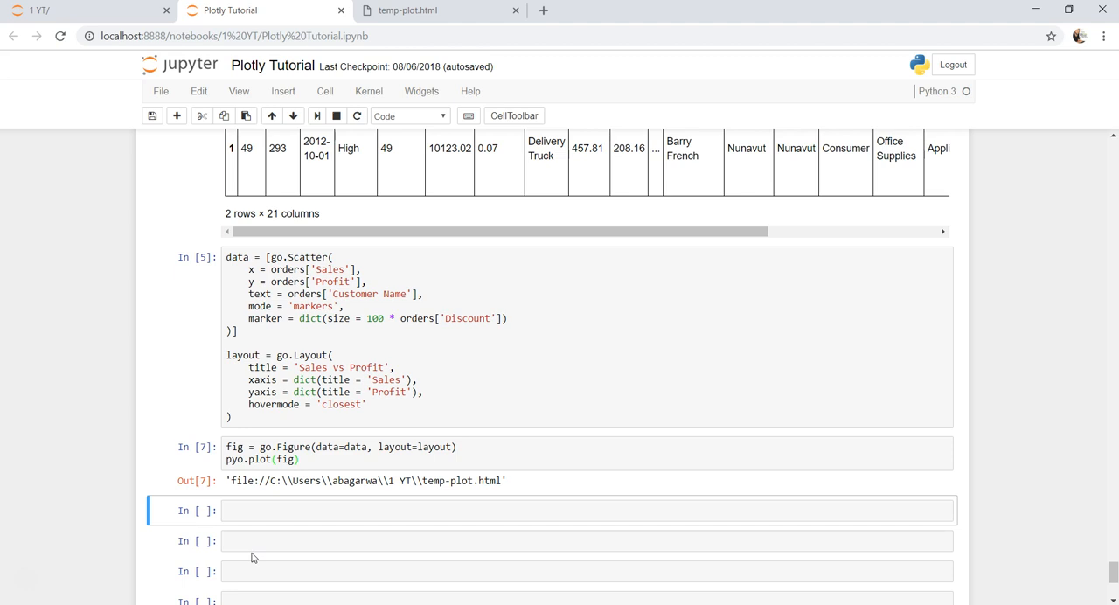
pyautogui.moveTo(306, 438)
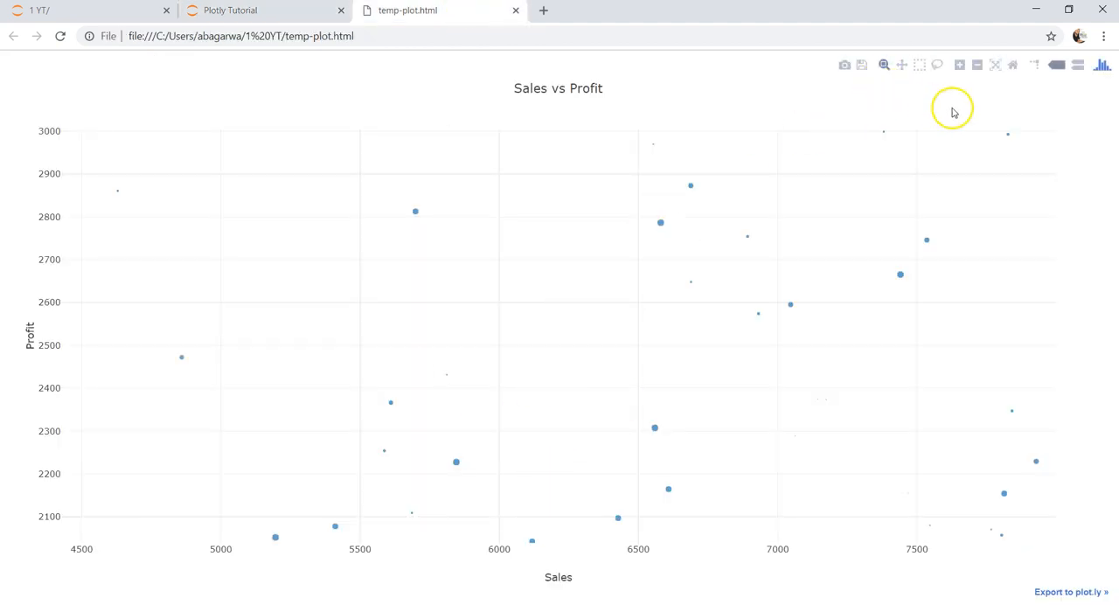
pyautogui.moveTo(1015, 64)
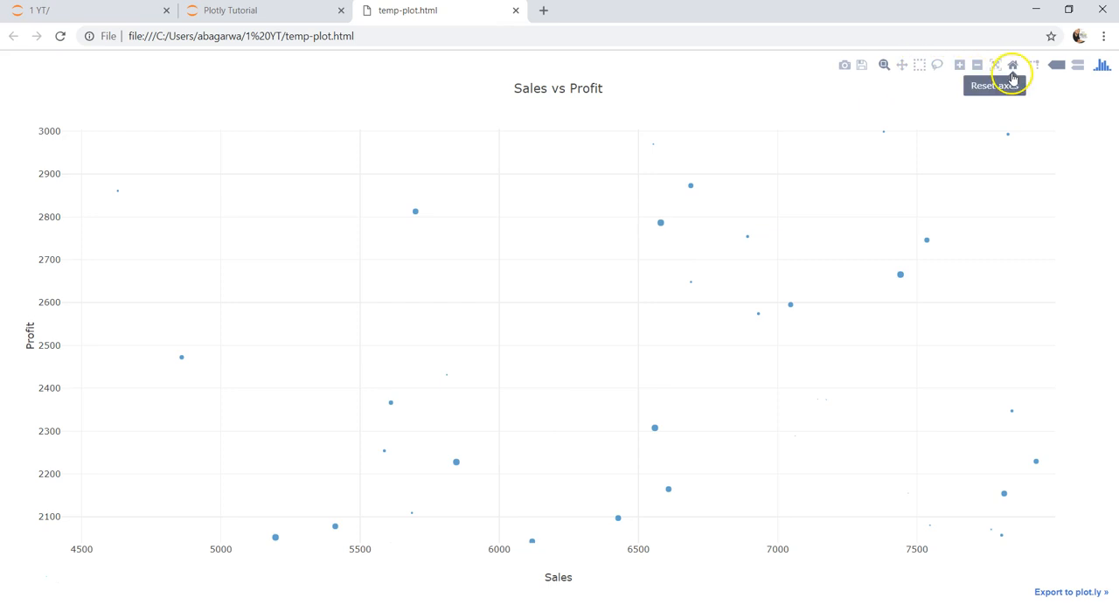
# Step: Reset the Sales vs Profit plot axes so all customer points show again
pyautogui.click(1014, 64)
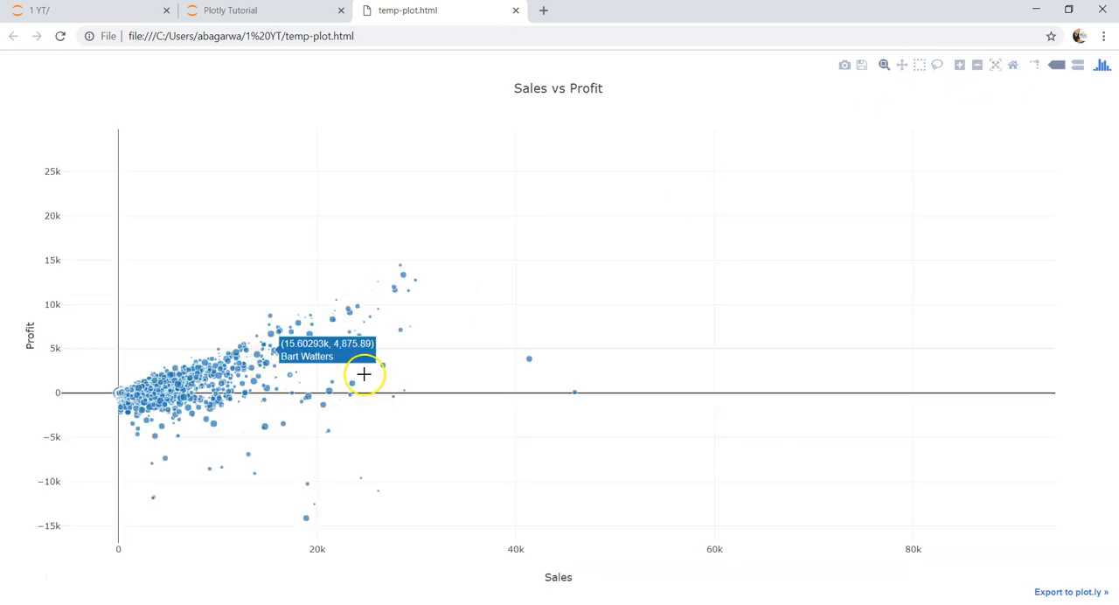
pyautogui.moveTo(318, 14)
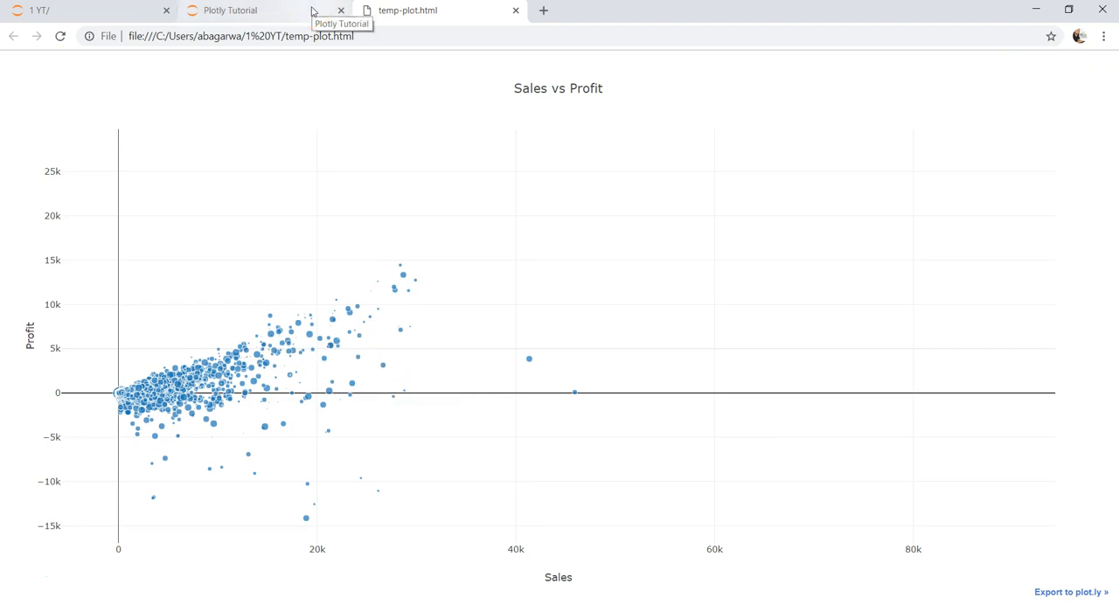
# Step: Switch back to the Plotly Tutorial notebook with the orders.head(2) output
pyautogui.click(236, 10)
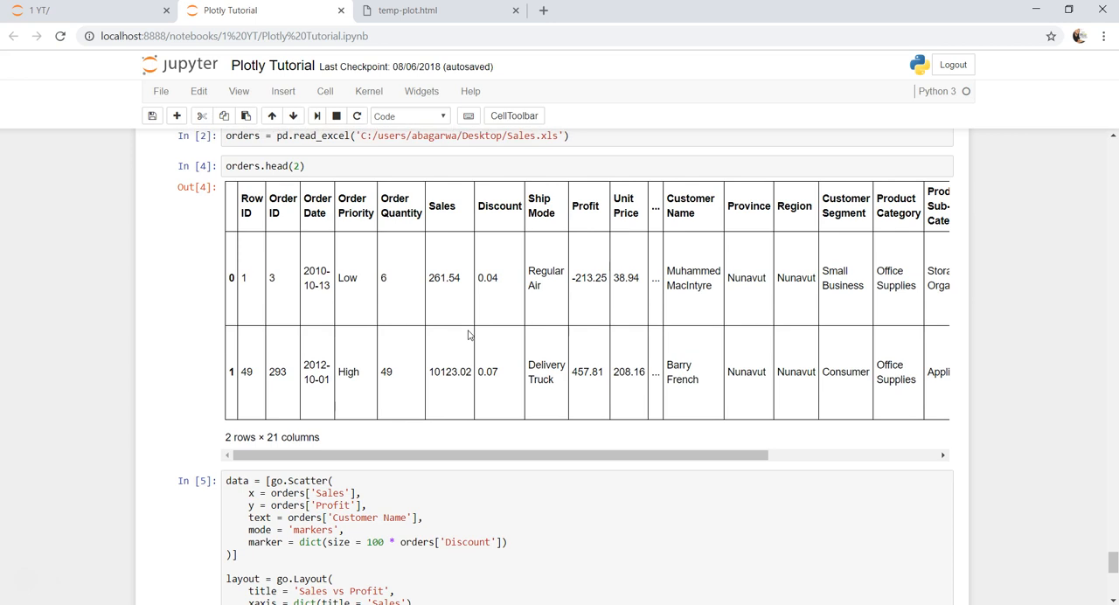
pyautogui.moveTo(520, 332)
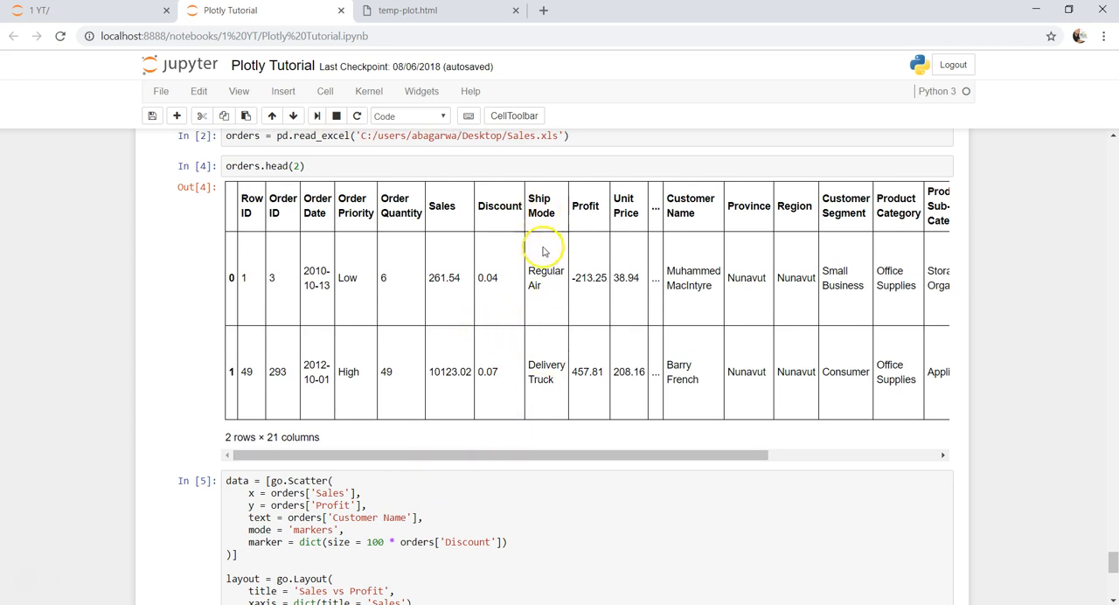
pyautogui.moveTo(556, 311)
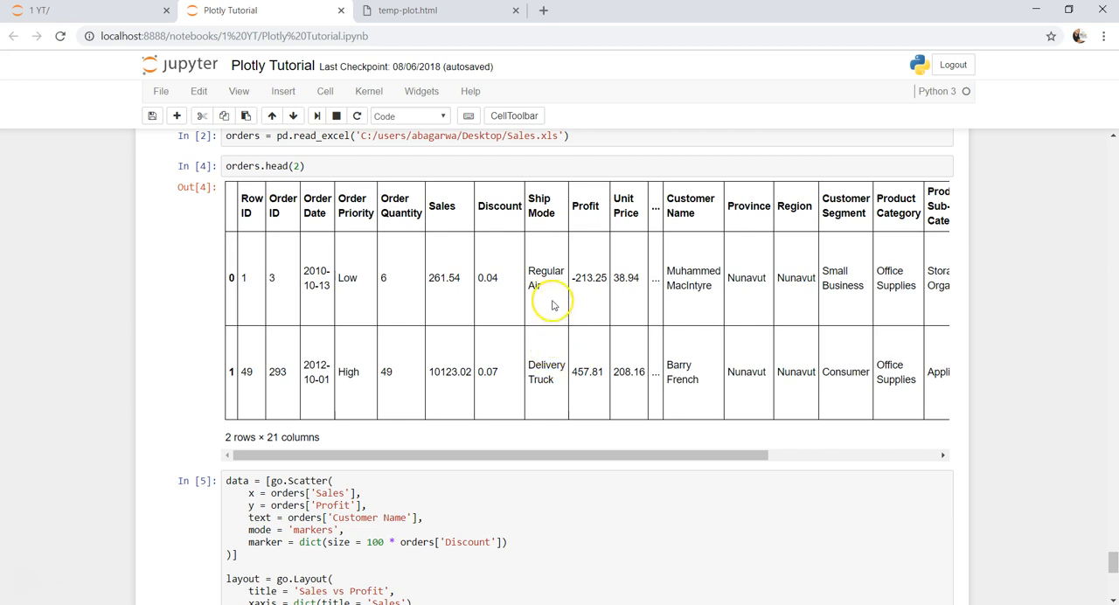
pyautogui.moveTo(549, 294)
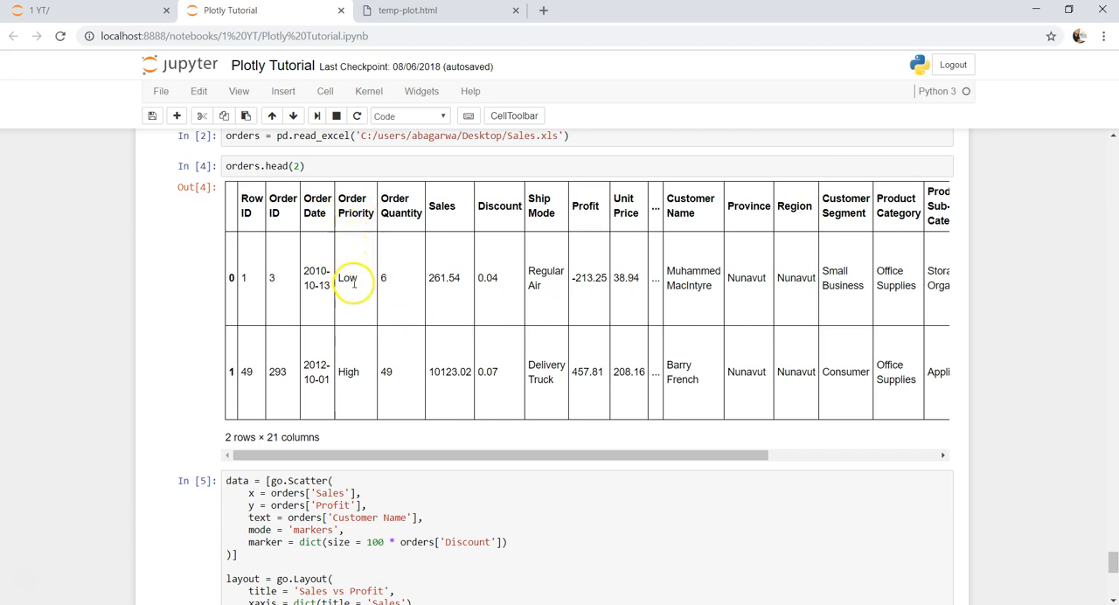
pyautogui.moveTo(354, 332)
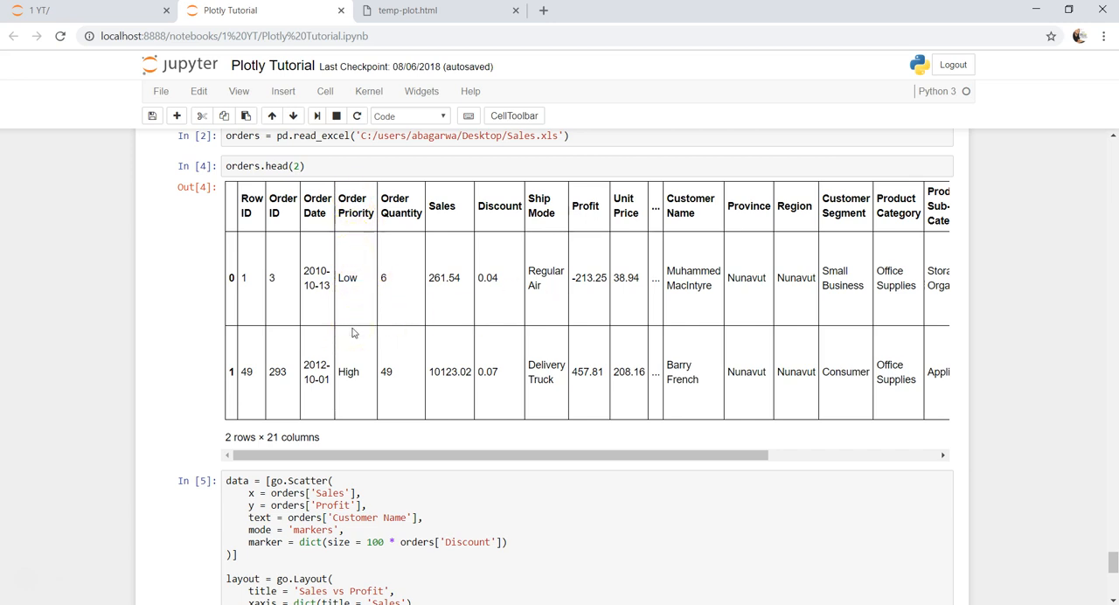
# Step: Begin a new cell with trace0 = reusing the Sales vs Profit go.Scatter block
pyautogui.scroll(-3)
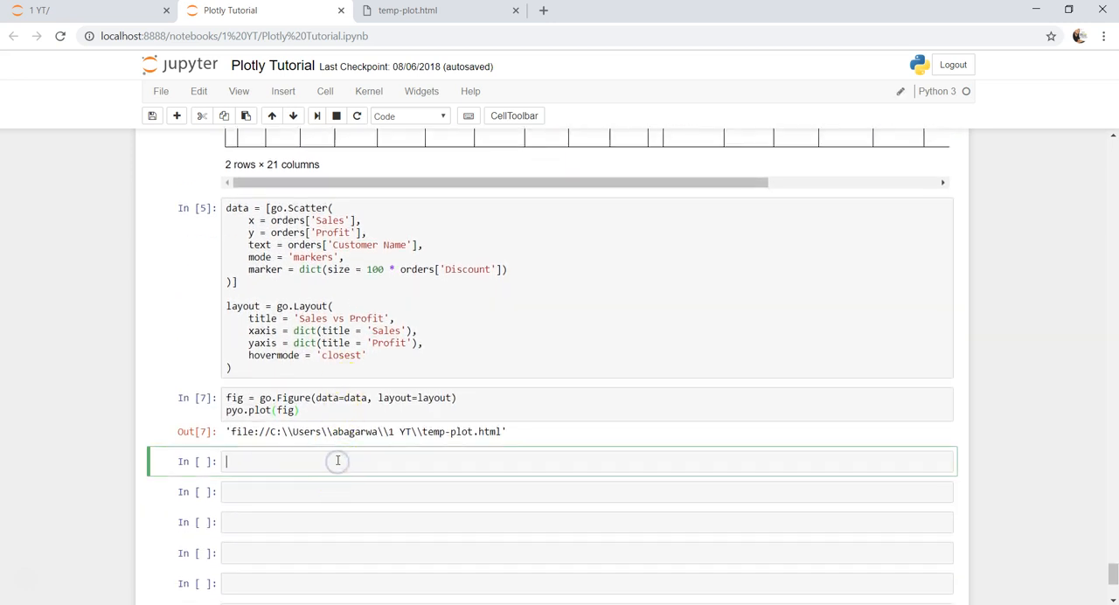
pyautogui.moveTo(338, 462)
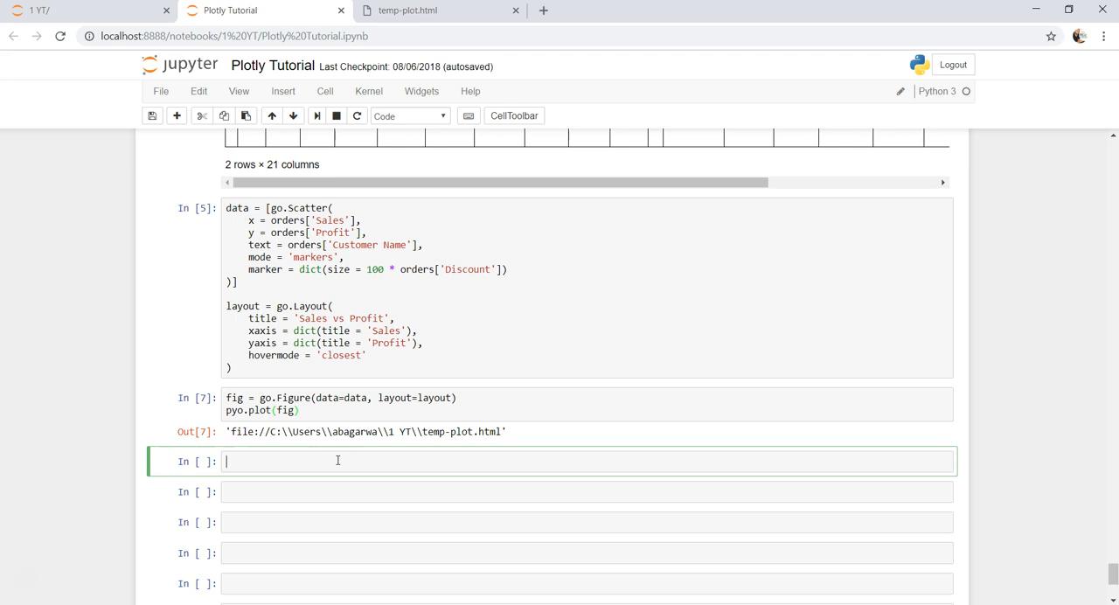
pyautogui.write('trace')
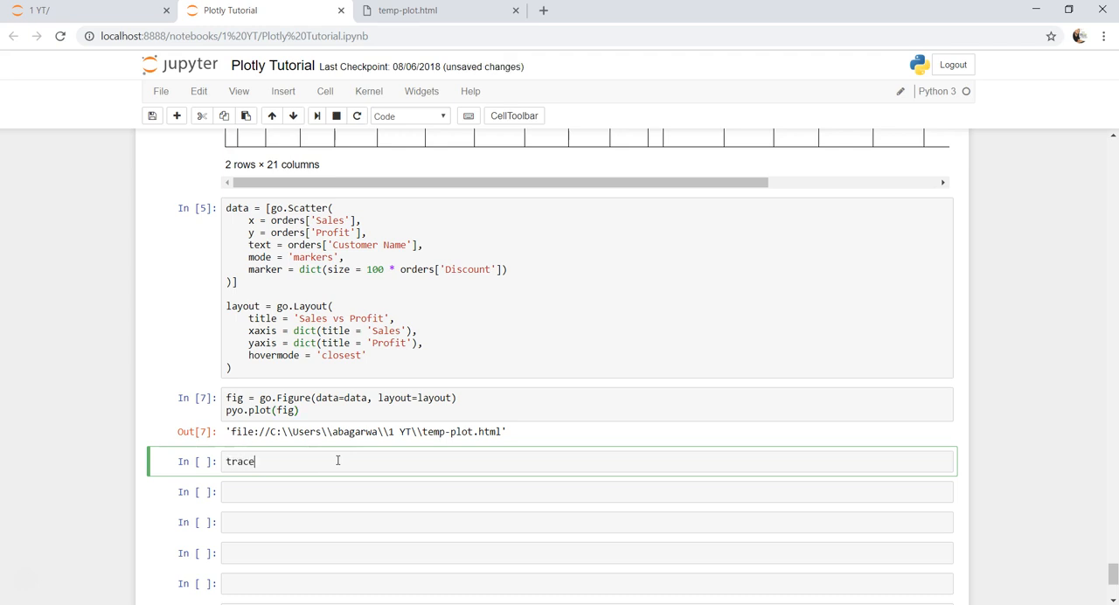
pyautogui.write('0 = go.Scatter(')
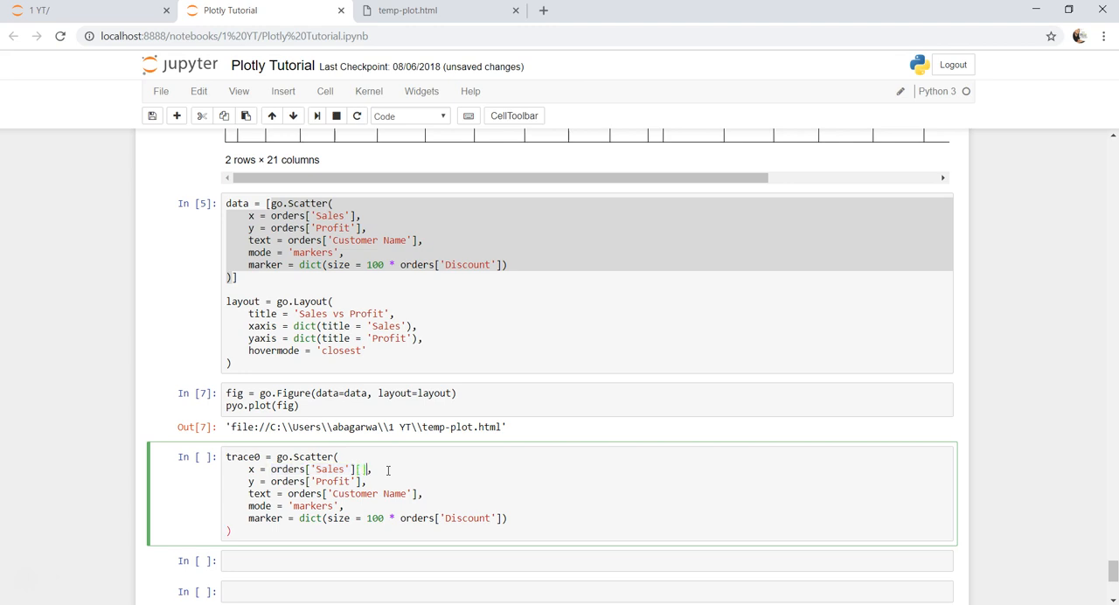
# Step: Filter trace0's Sales to orders['Order Priority'] == 'High' and set name = 'High'
pyautogui.write('oren')
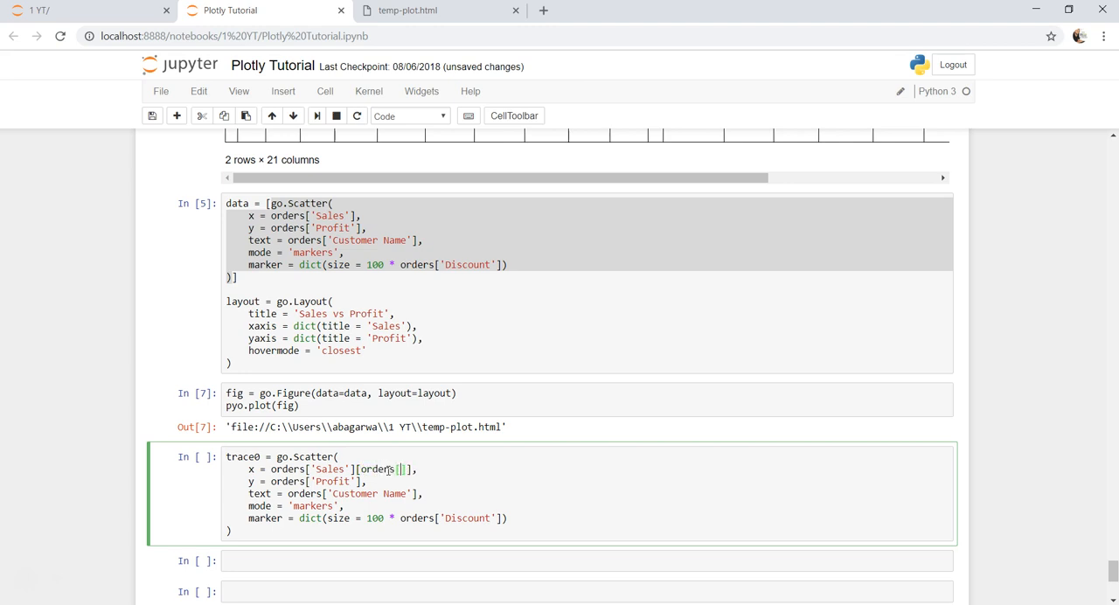
pyautogui.write('Order Priority')
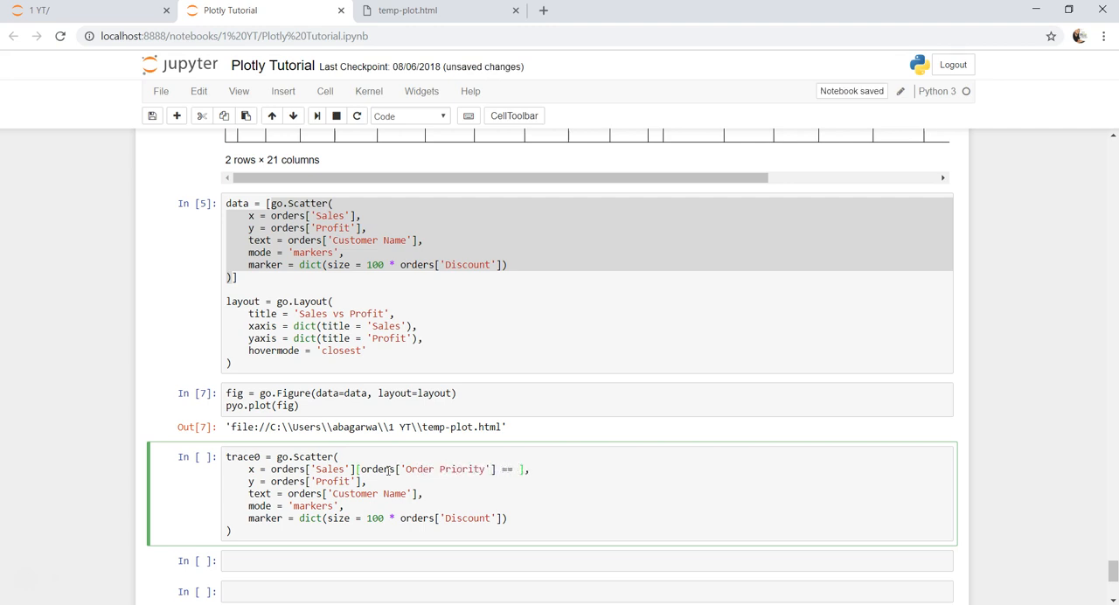
pyautogui.write("'High'")
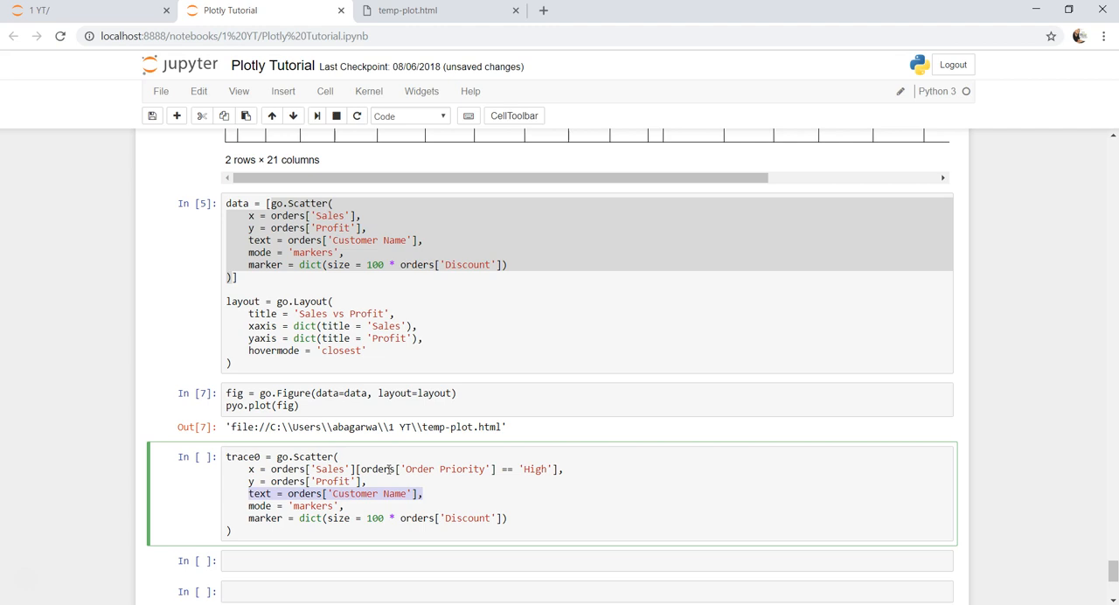
pyautogui.write("name = 'High'")
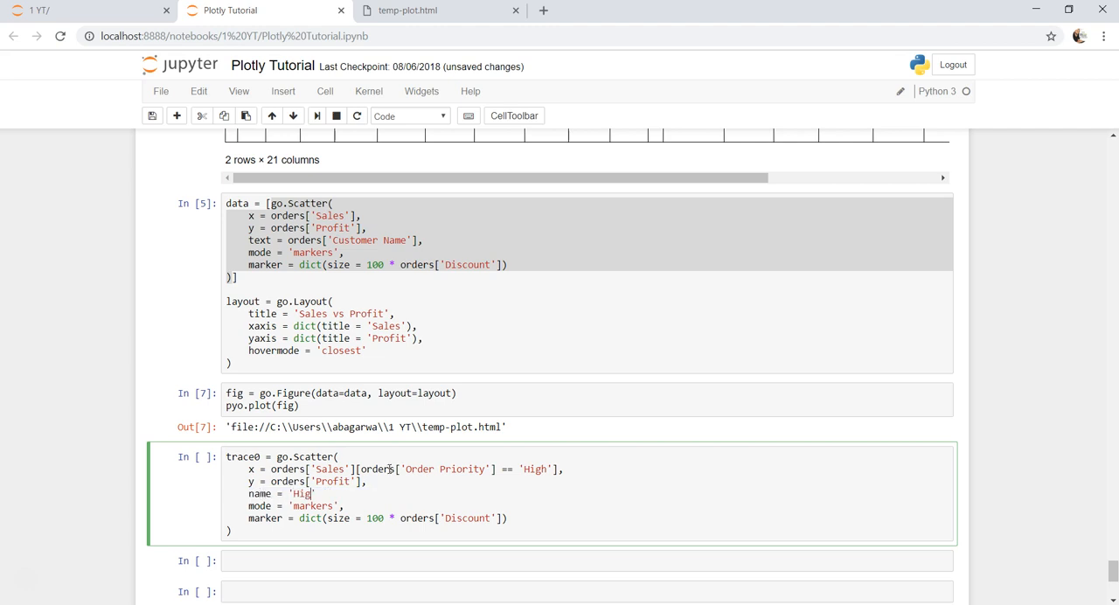
pyautogui.write('h')
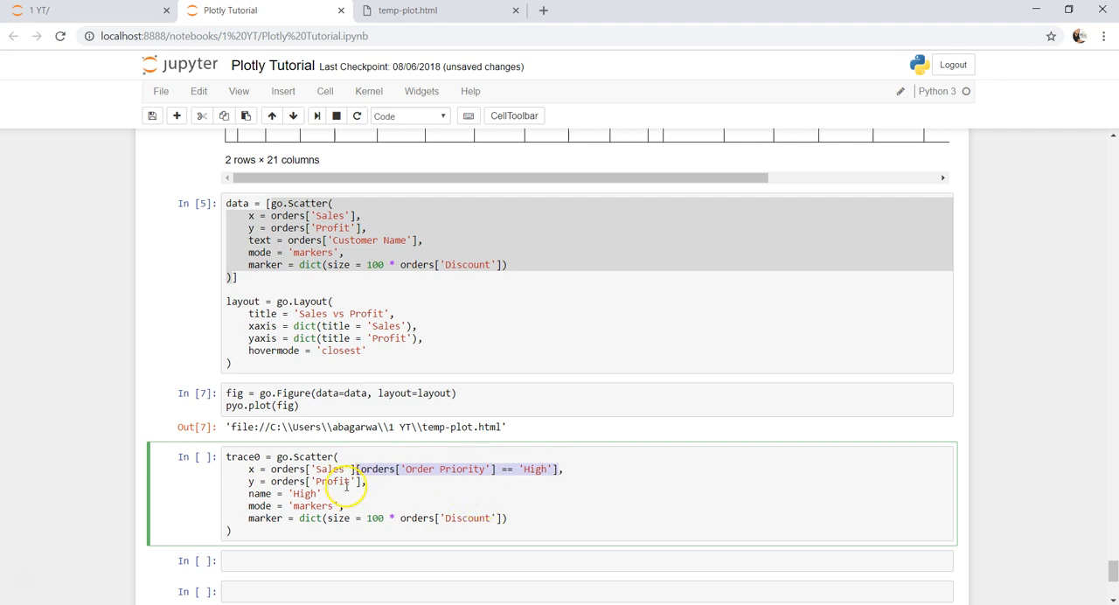
# Step: Apply the same High priority filter to trace0's Profit and Discount marker size
pyautogui.write("[orders['Order Priority'] == 'High']")
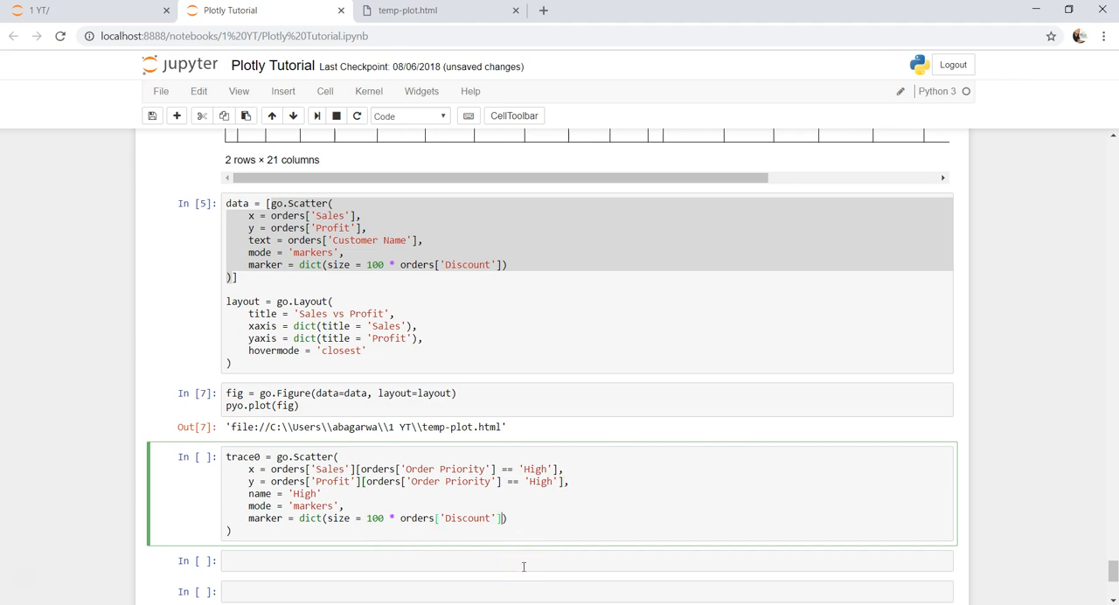
pyautogui.write("[orders['Order Priority'] == 'High']")
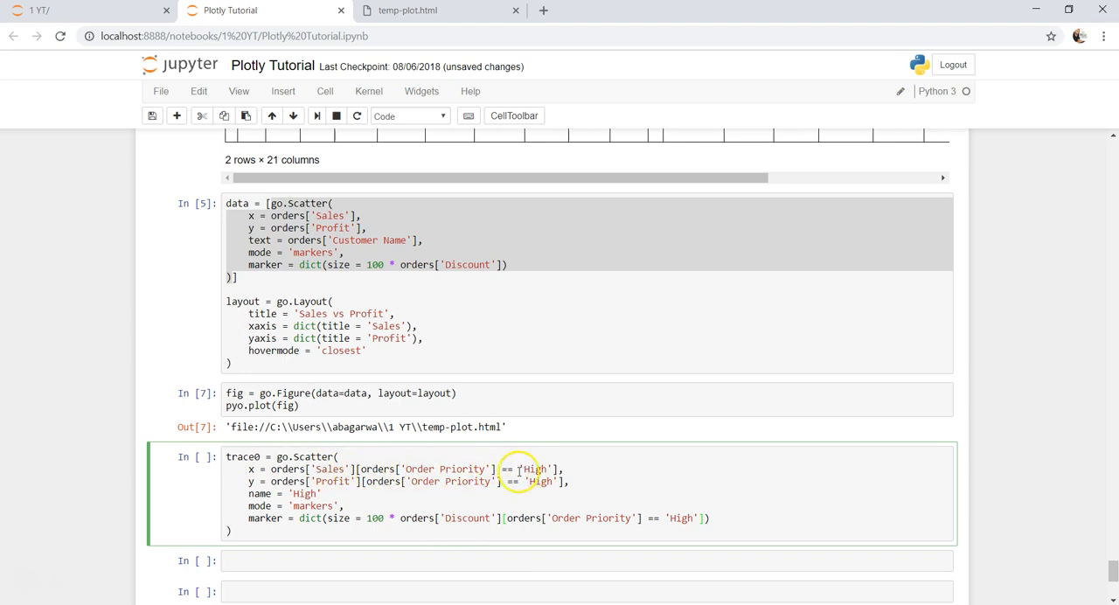
pyautogui.moveTo(353, 480)
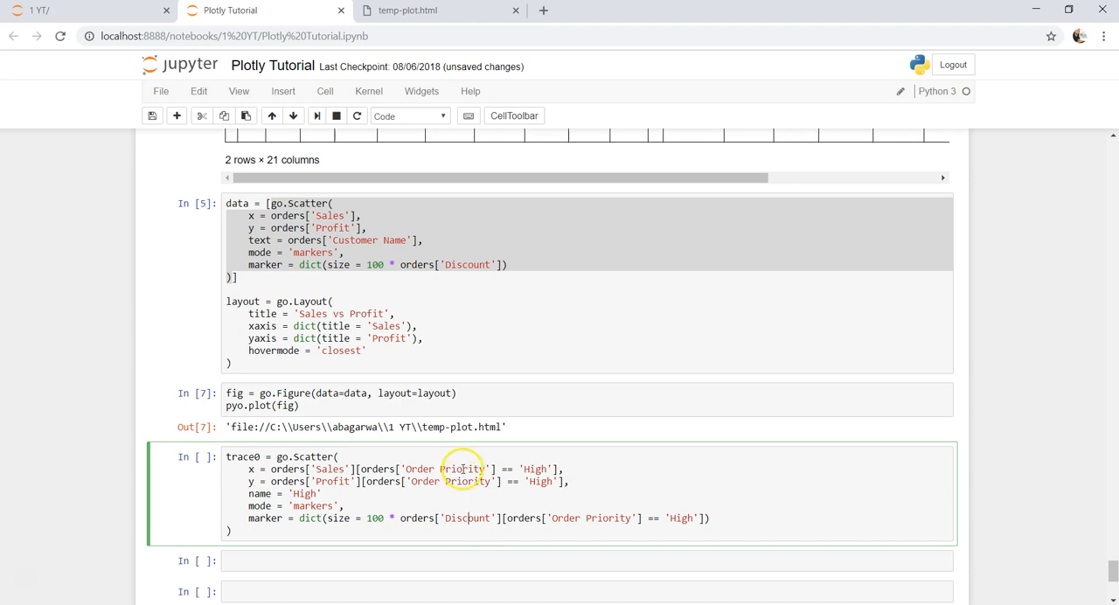
pyautogui.moveTo(465, 483)
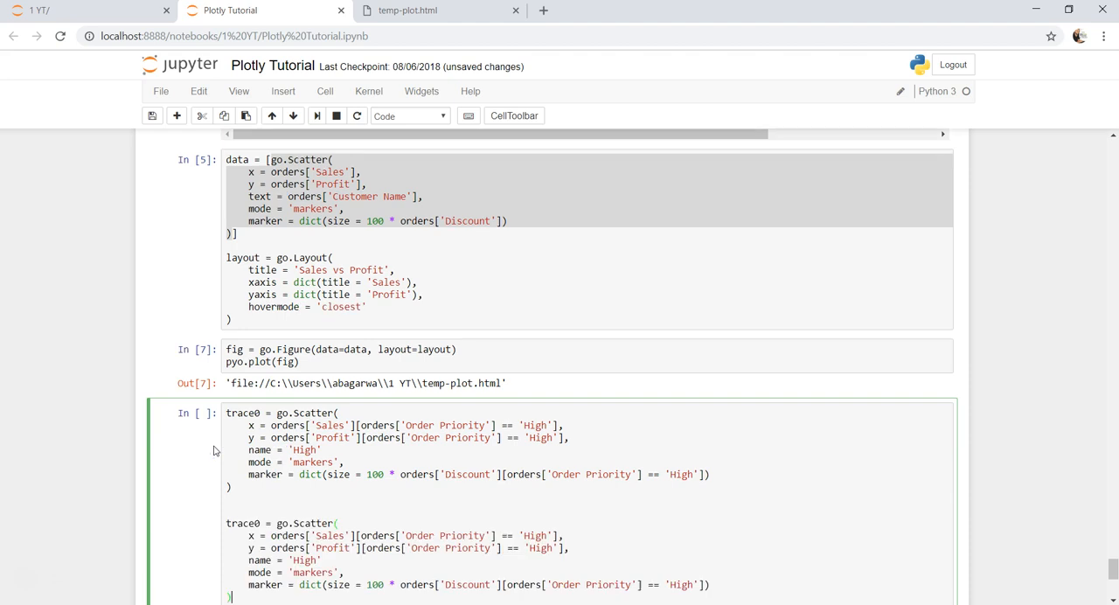
# Step: Make trace1 the Medium priority trace, replacing its remaining High filters
pyautogui.scroll(-3)
pyautogui.write('1')
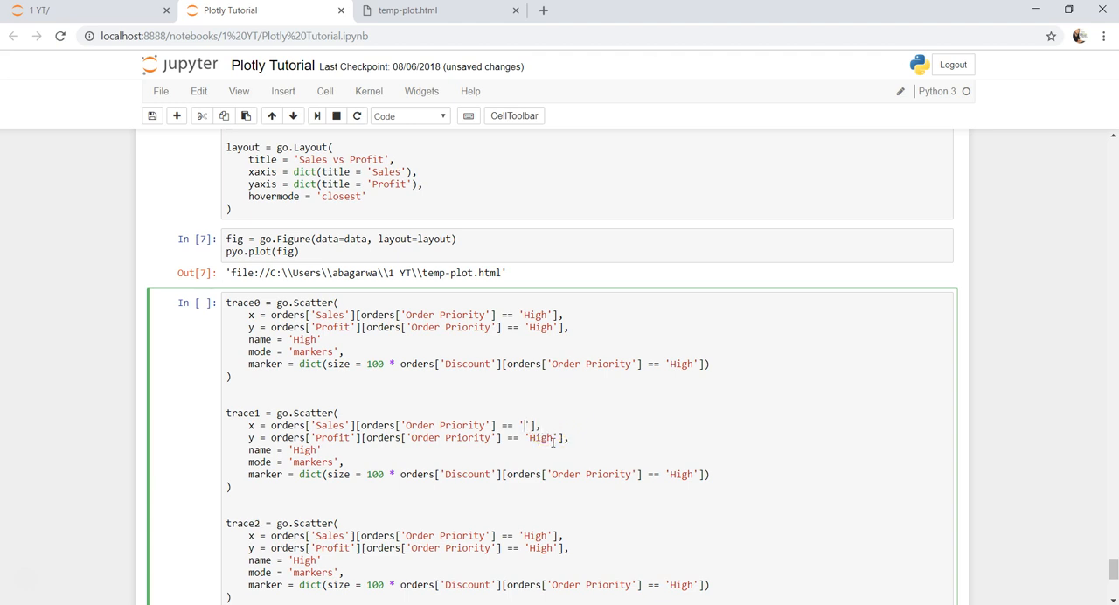
pyautogui.write('Medium')
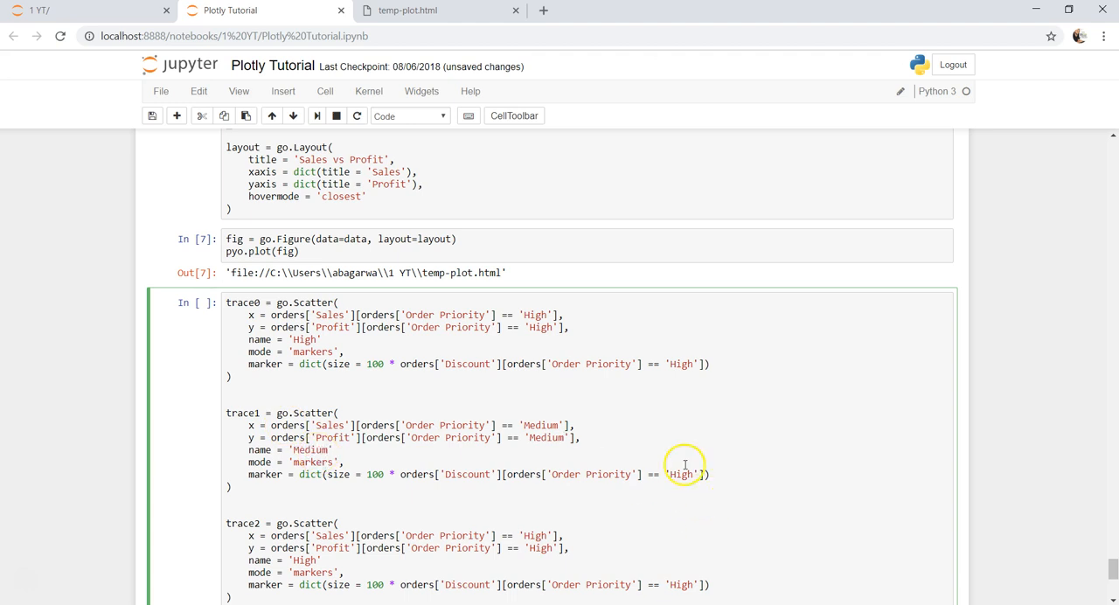
pyautogui.doubleClick(682, 474)
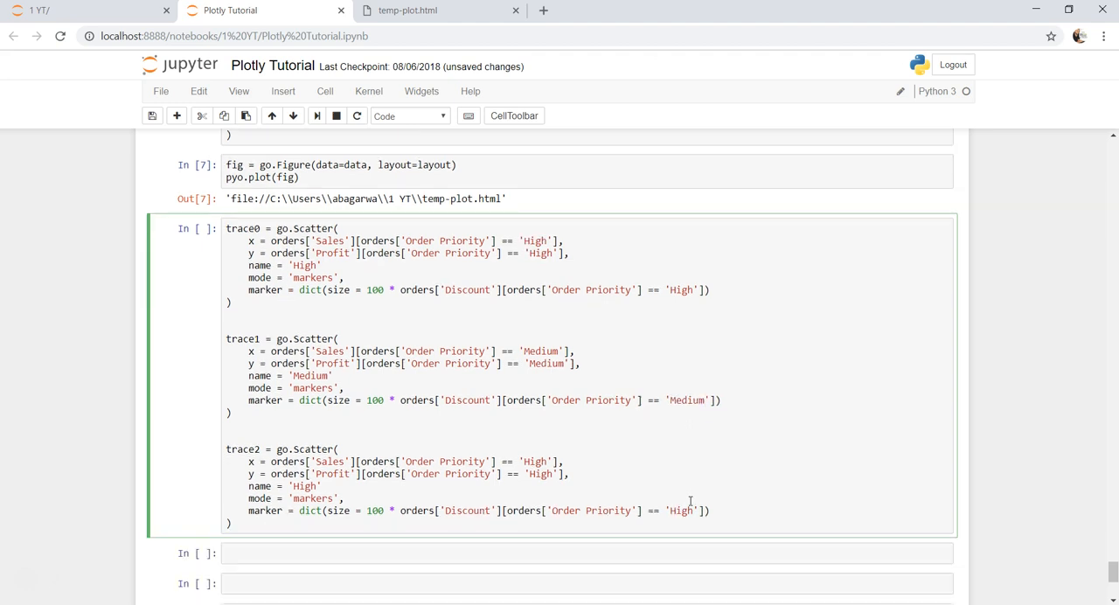
# Step: Make trace2 the Low priority trace across x, y, size and name, then run the cell
pyautogui.scroll(-3)
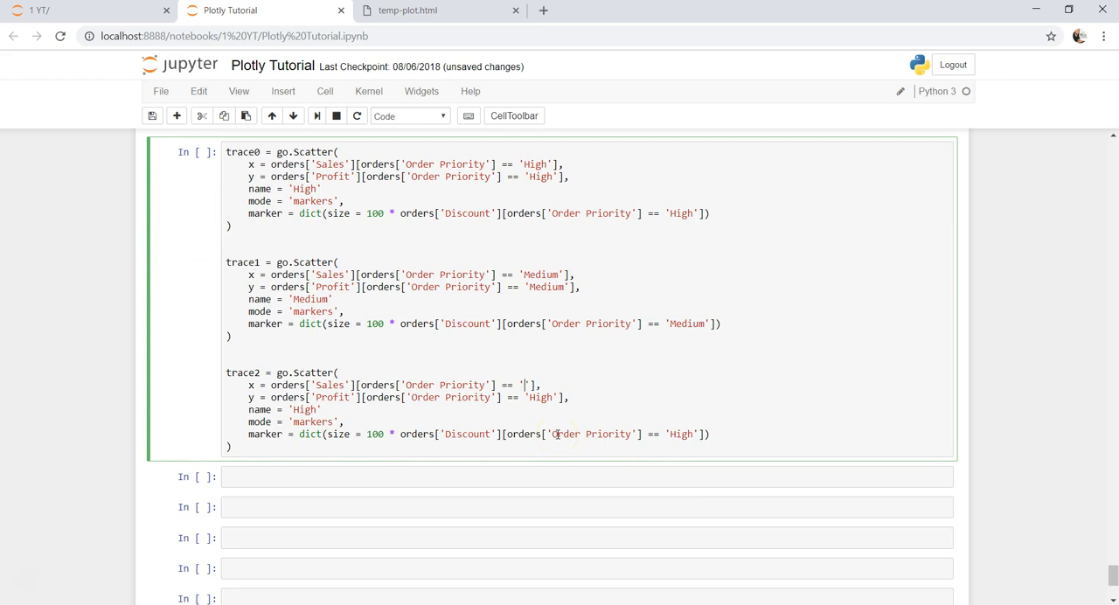
pyautogui.write('Low')
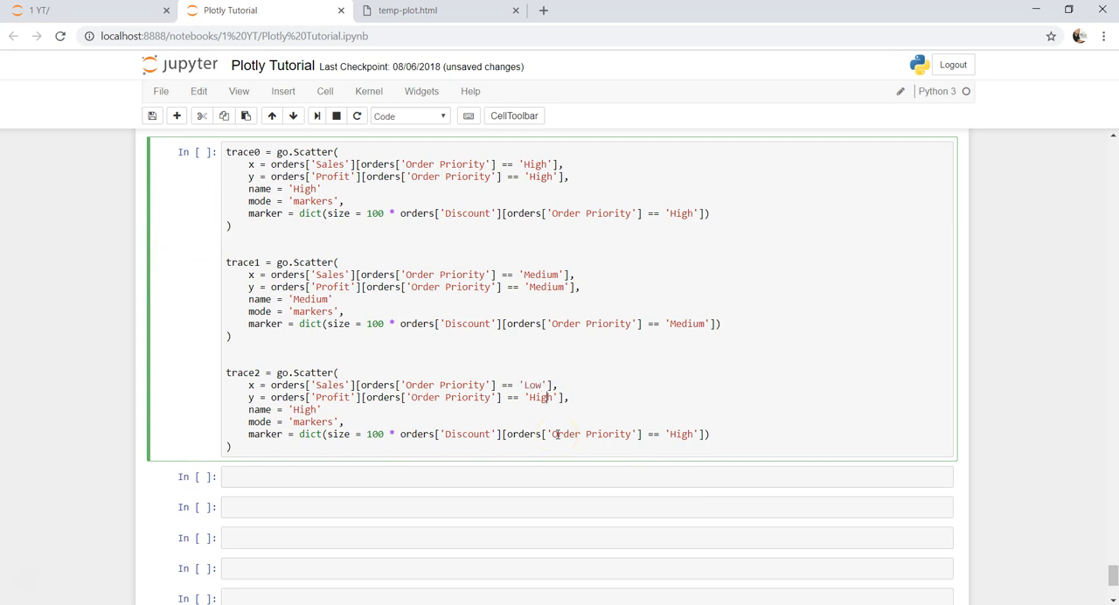
pyautogui.write('Low')
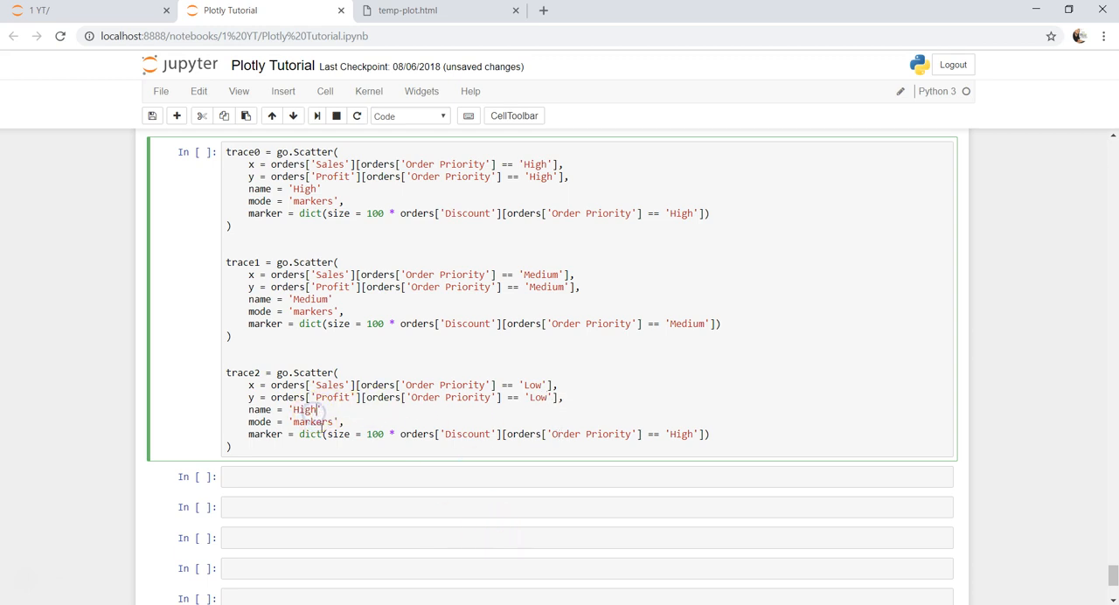
pyautogui.write('Low')
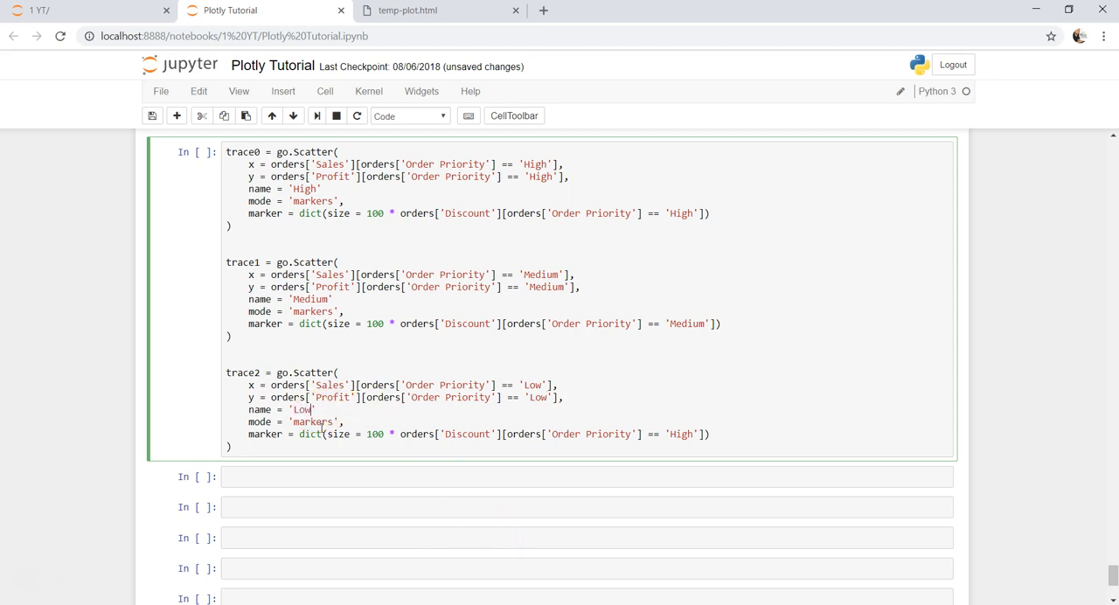
pyautogui.moveTo(696, 448)
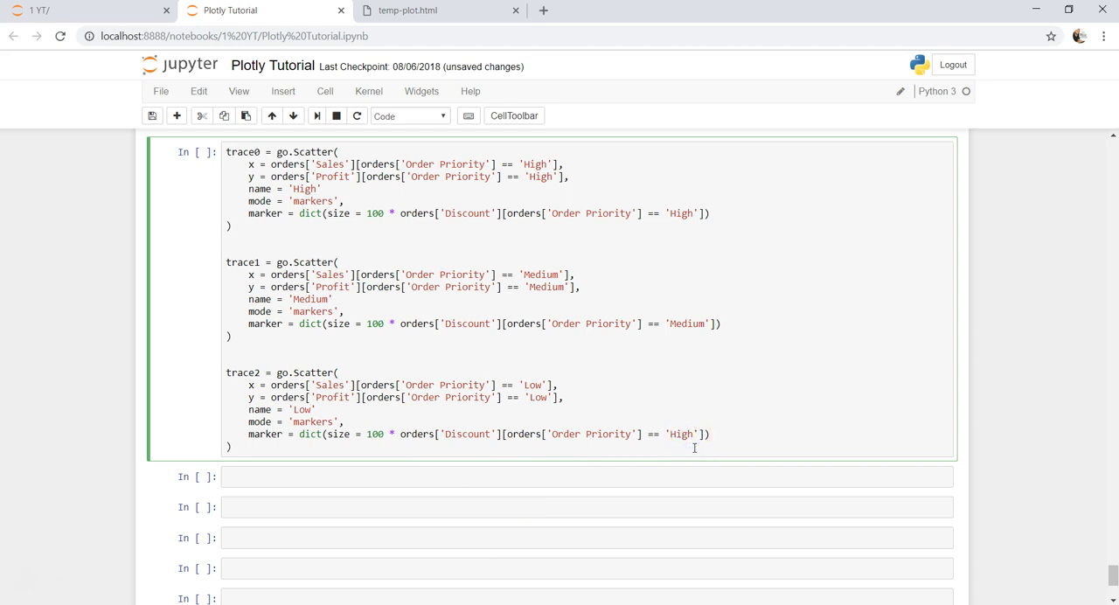
pyautogui.write('Low')
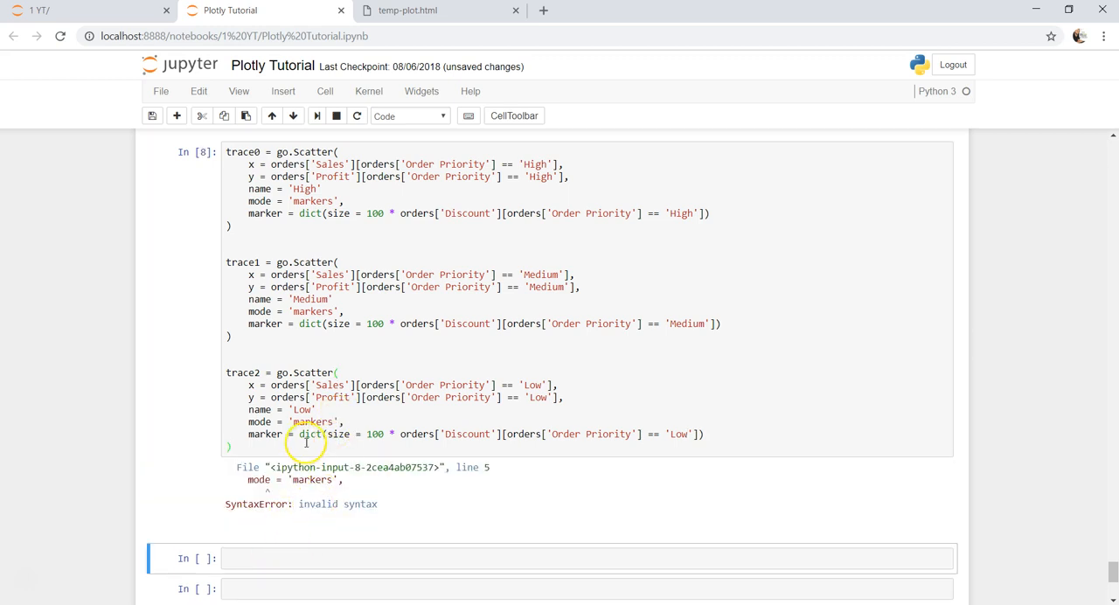
pyautogui.moveTo(346, 409)
pyautogui.write(',')
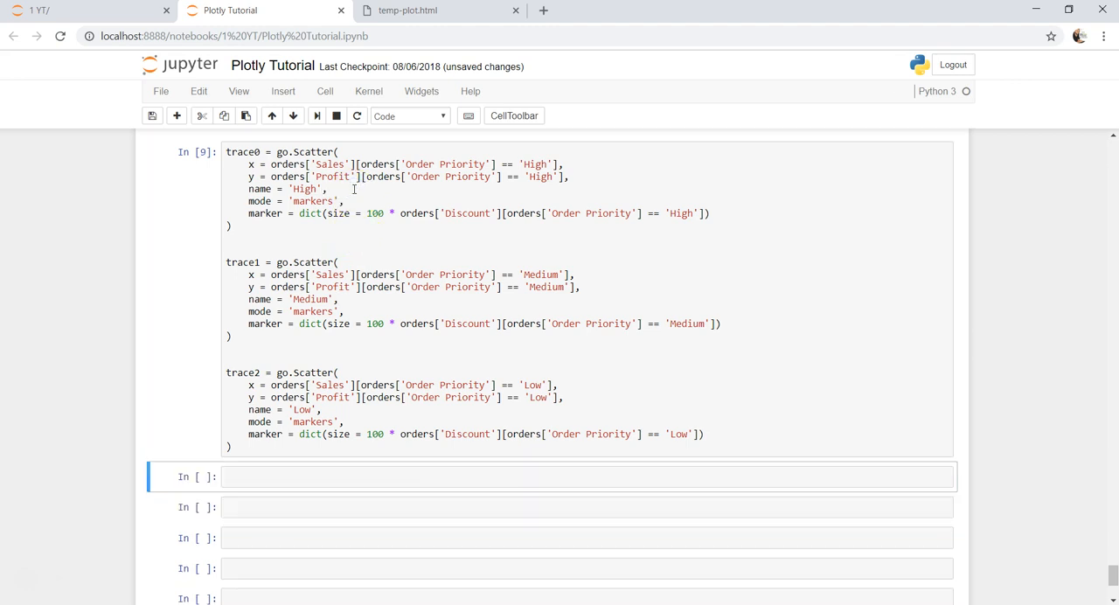
pyautogui.click(347, 476)
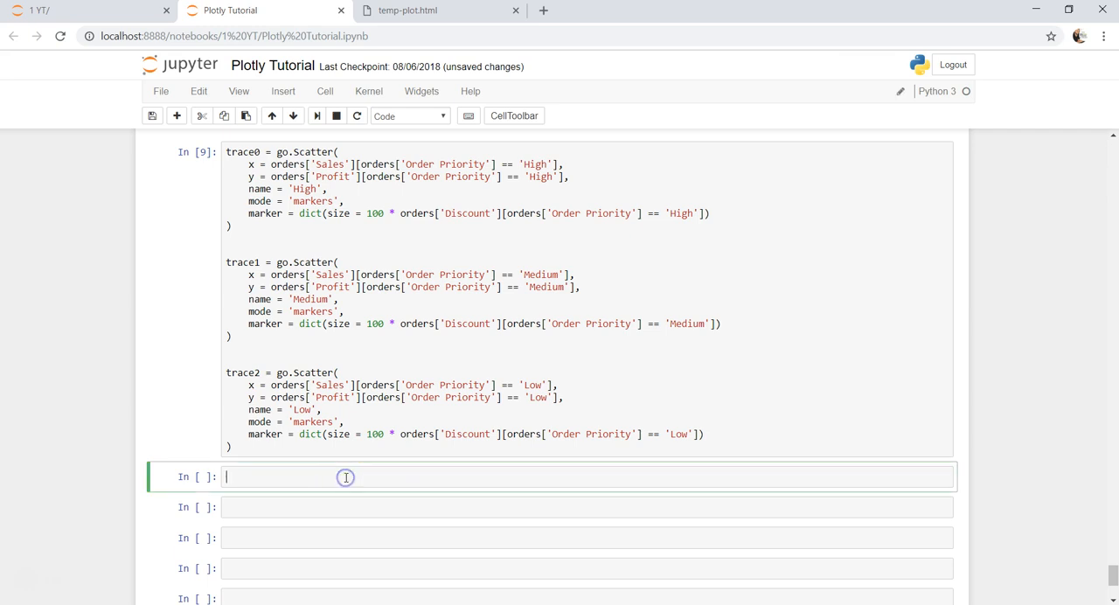
# Step: Set data = [trace0,trace1,trace2] and paste the earlier Sales vs Profit go.Layout below it
pyautogui.write('data =')
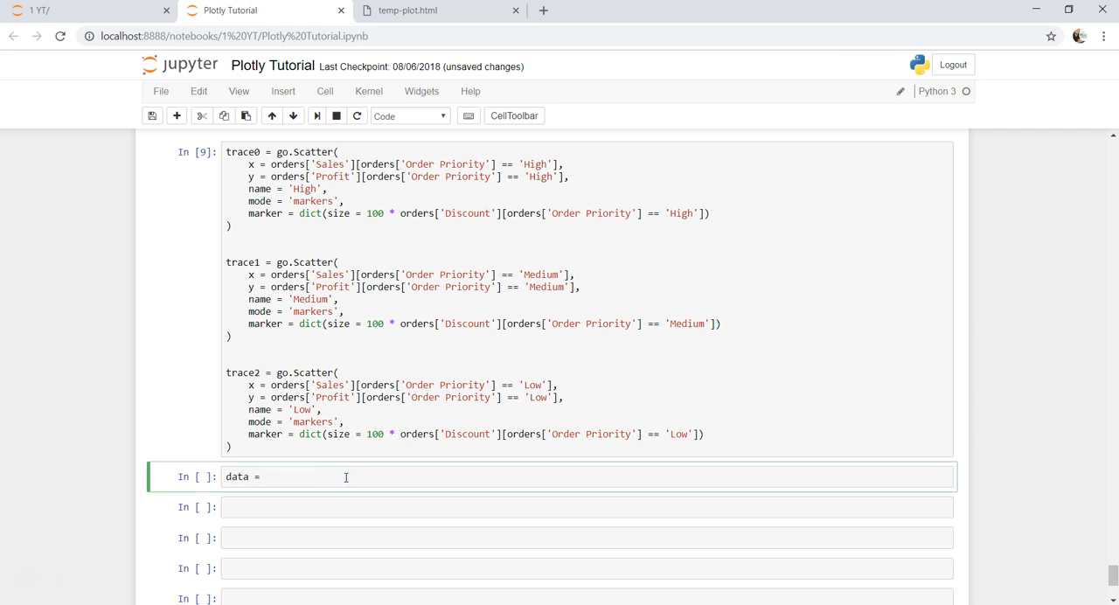
pyautogui.write('[trace]')
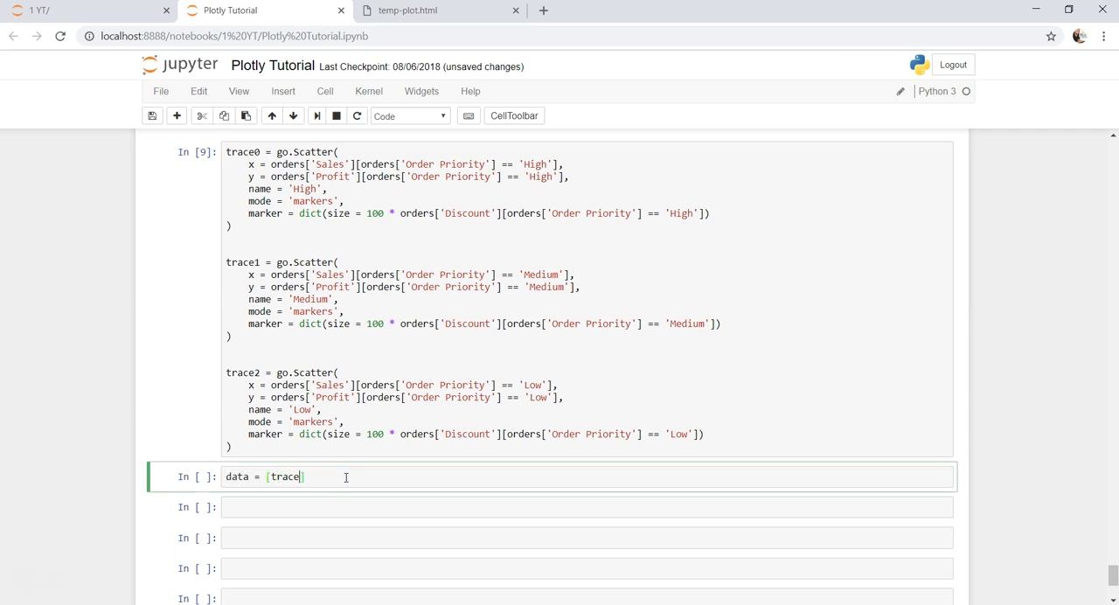
pyautogui.write('0,trace1')
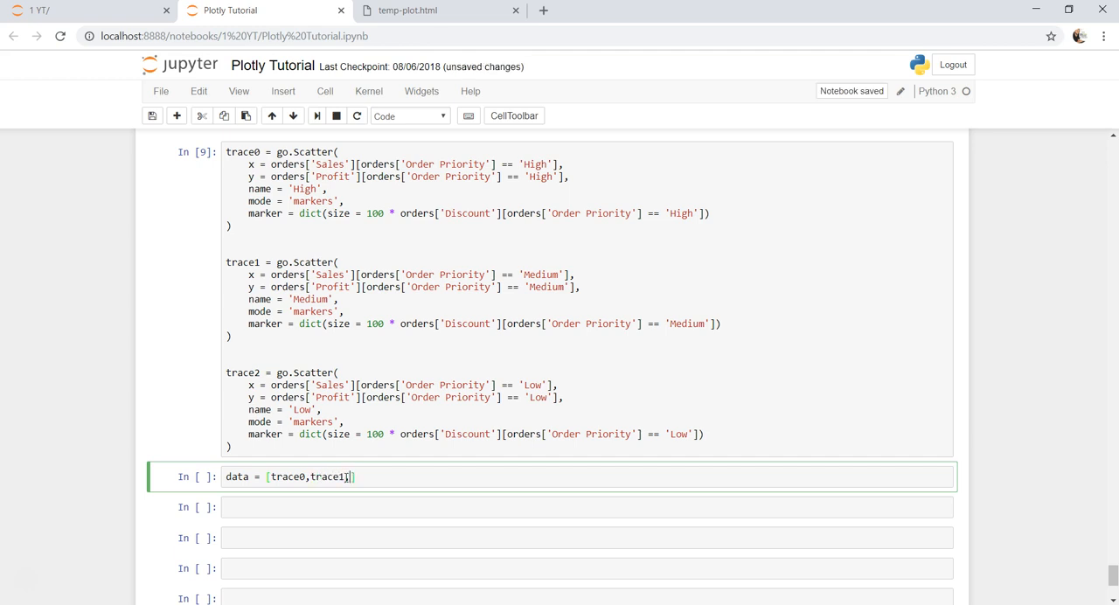
pyautogui.write(',trace2')
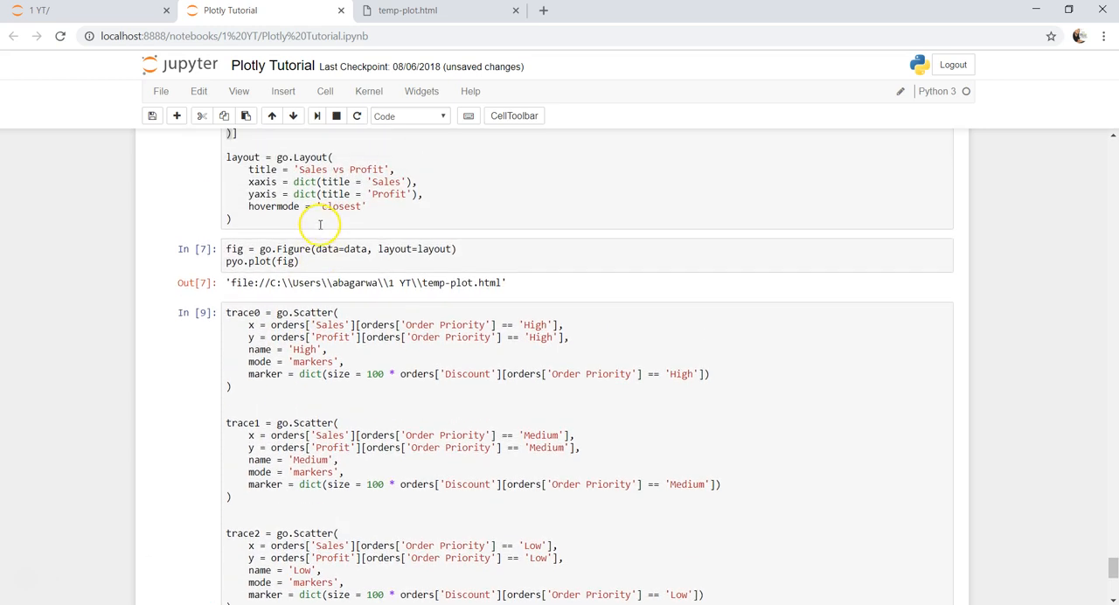
pyautogui.click(245, 168)
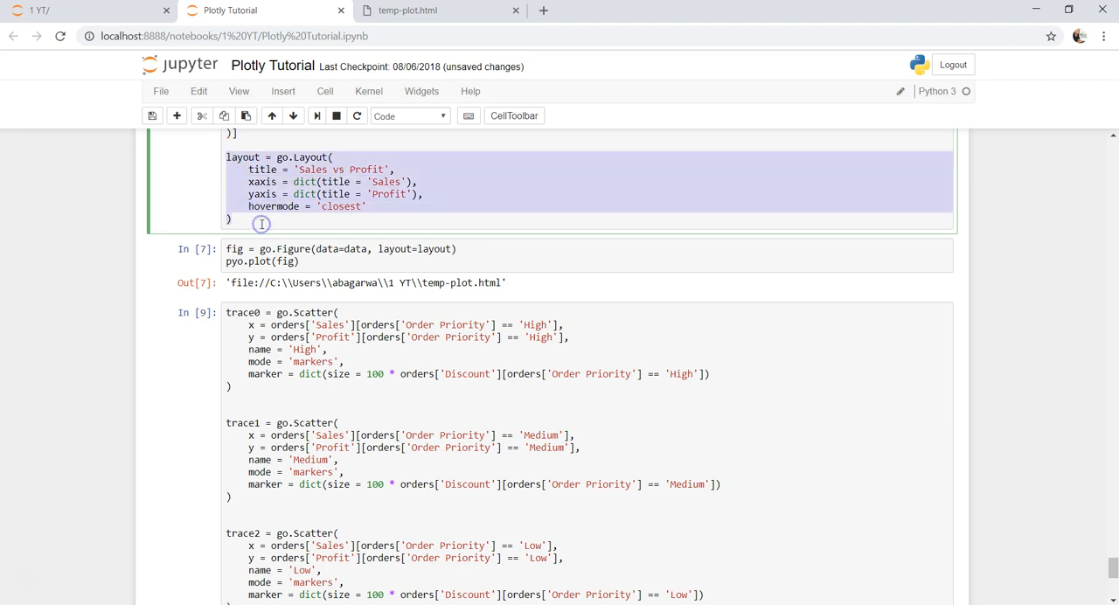
pyautogui.scroll(-3)
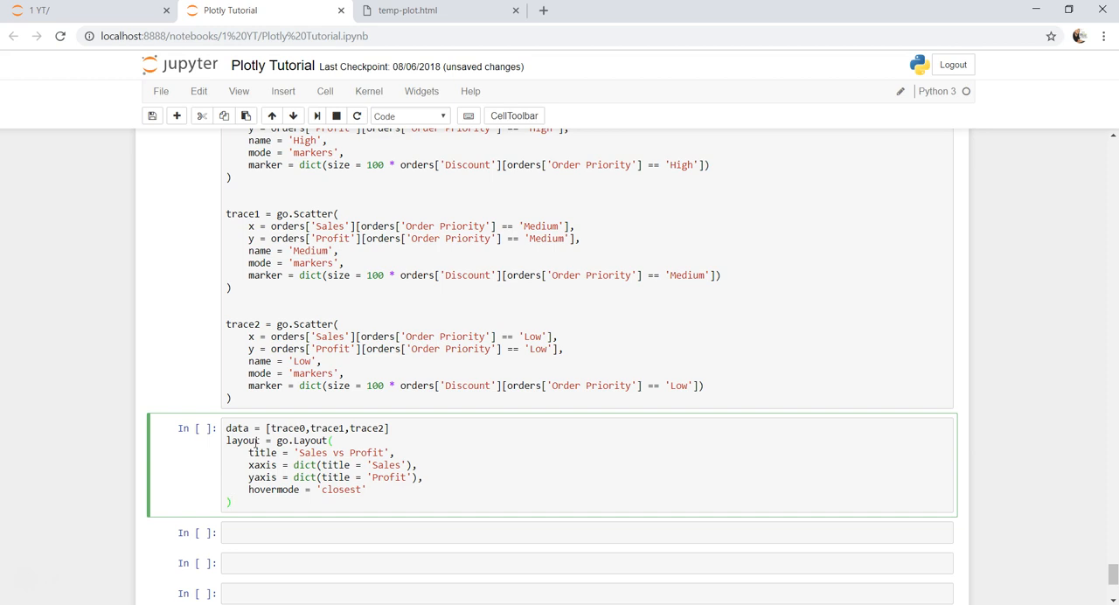
# Step: Run the cell, then build fig = go.Figure(data=data, layout=layout) and plot it with pyo.plot(fig)
pyautogui.press('Shift+Enter')
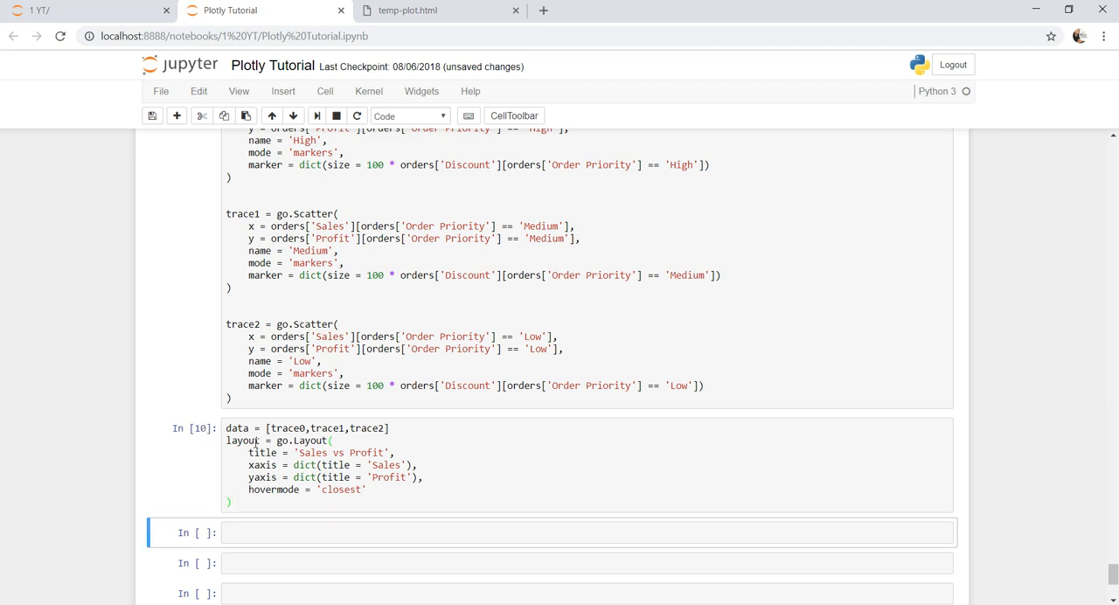
pyautogui.write('fig')
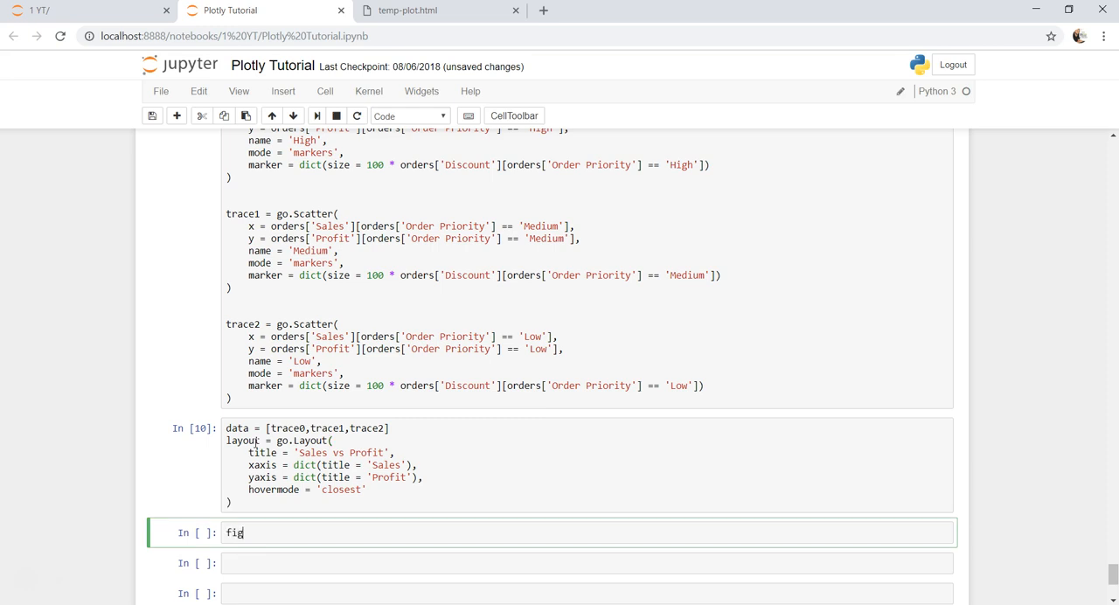
pyautogui.write('= go.')
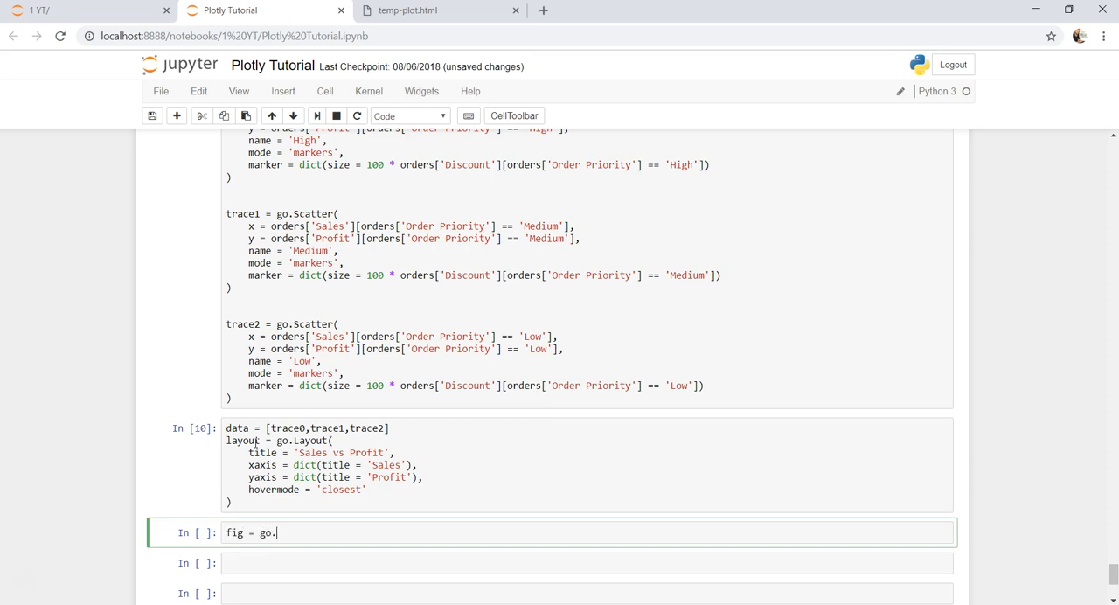
pyautogui.write('Layout(data=data,')
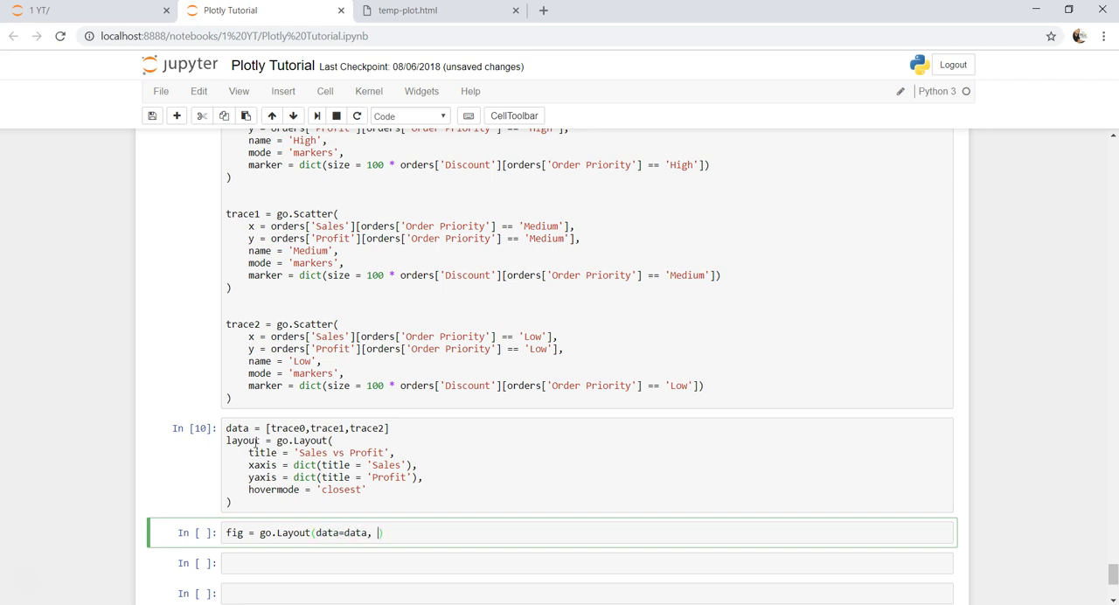
pyautogui.write('layout=layout')
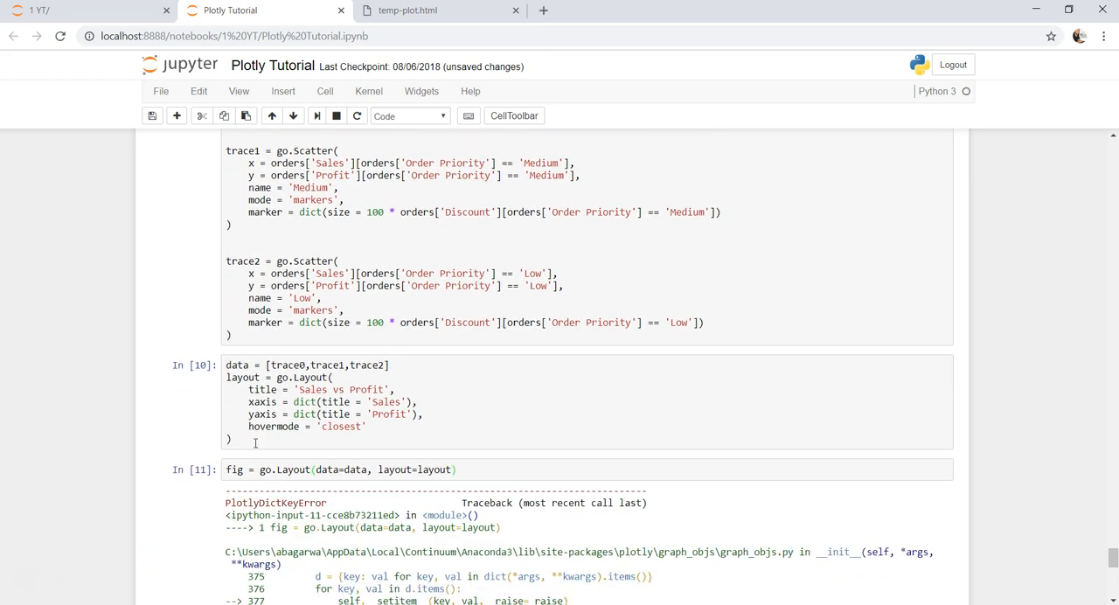
pyautogui.scroll(-3)
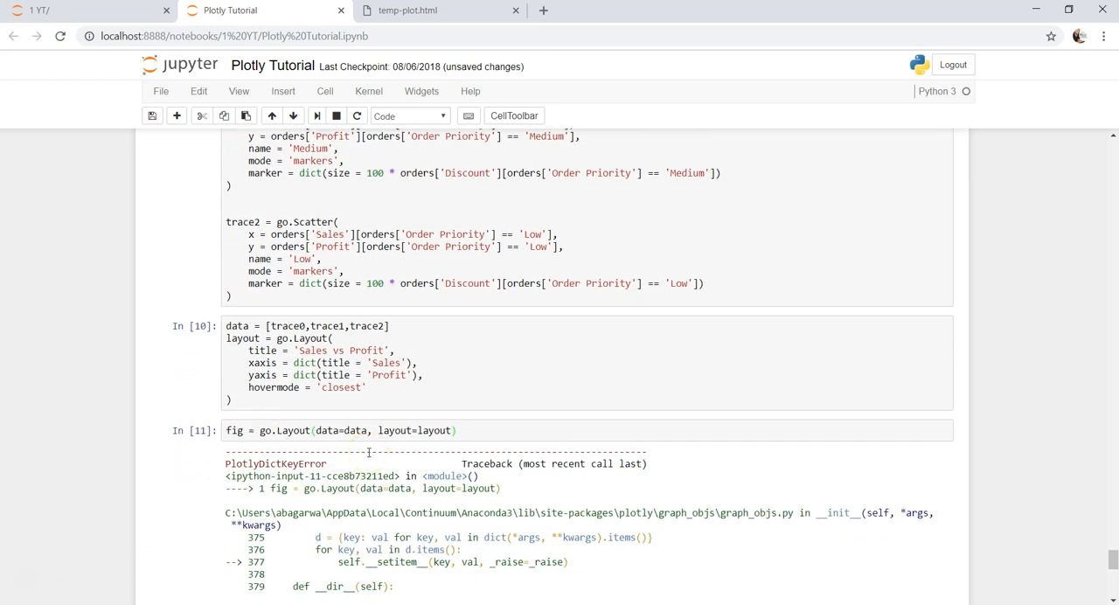
pyautogui.scroll(-3)
pyautogui.write('py')
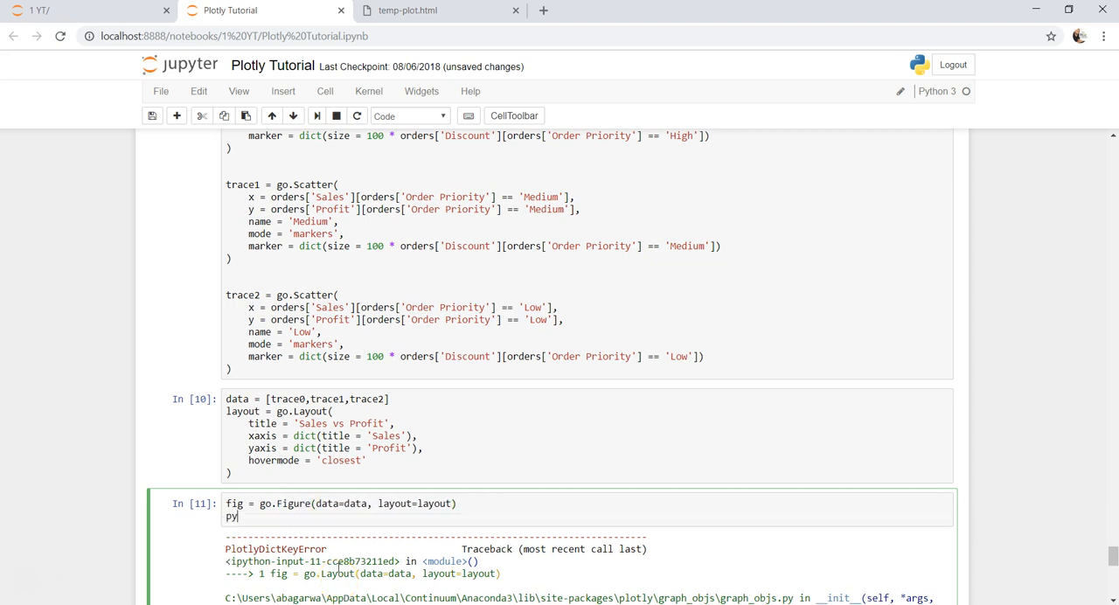
pyautogui.write('o.plot')
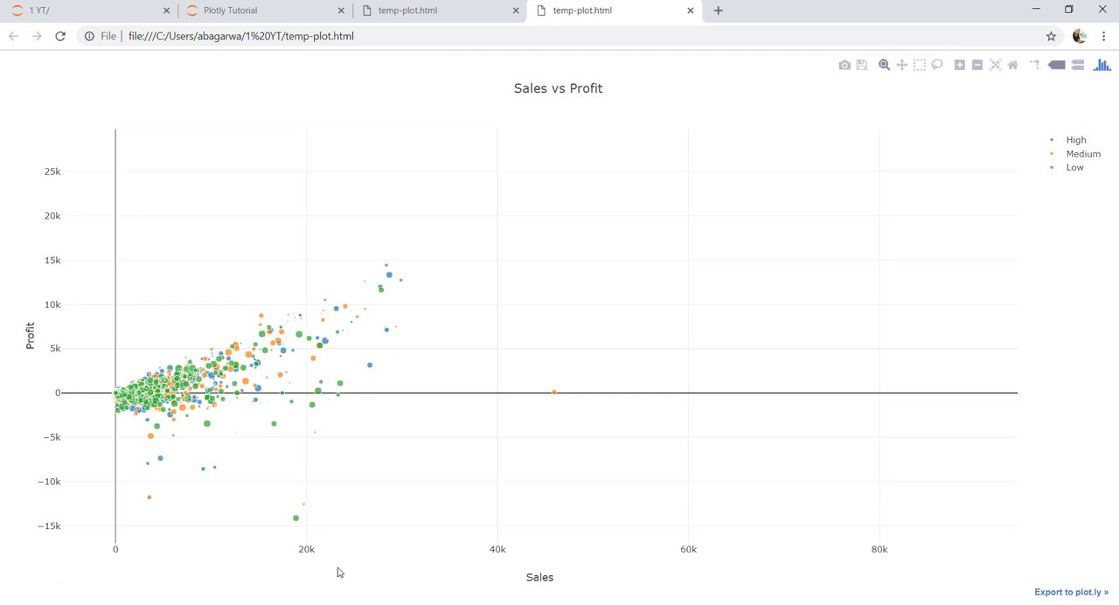
pyautogui.moveTo(256, 425)
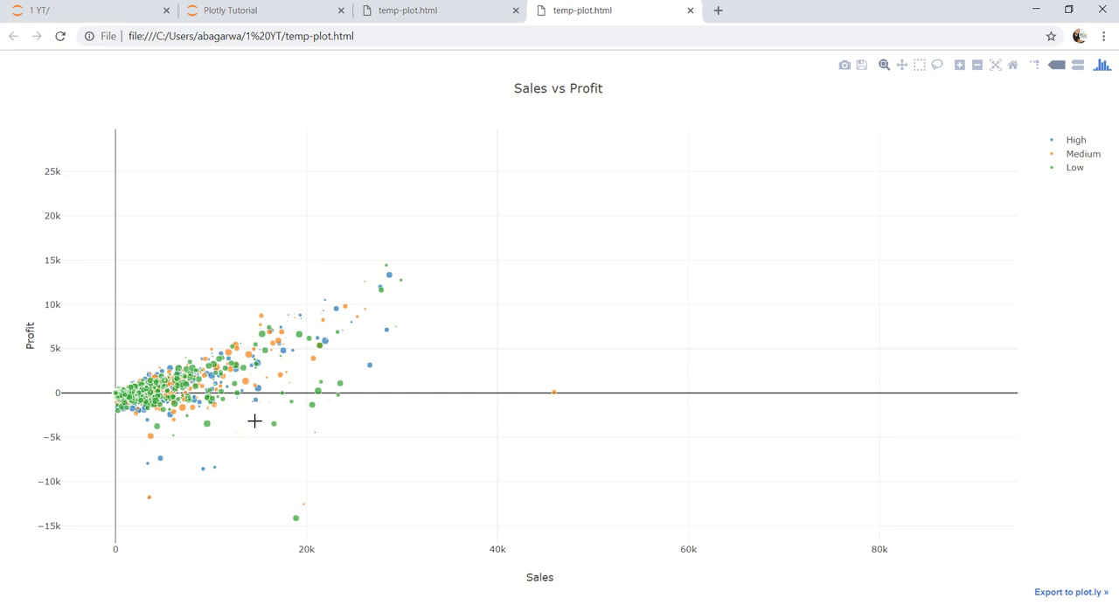
pyautogui.moveTo(1077, 140)
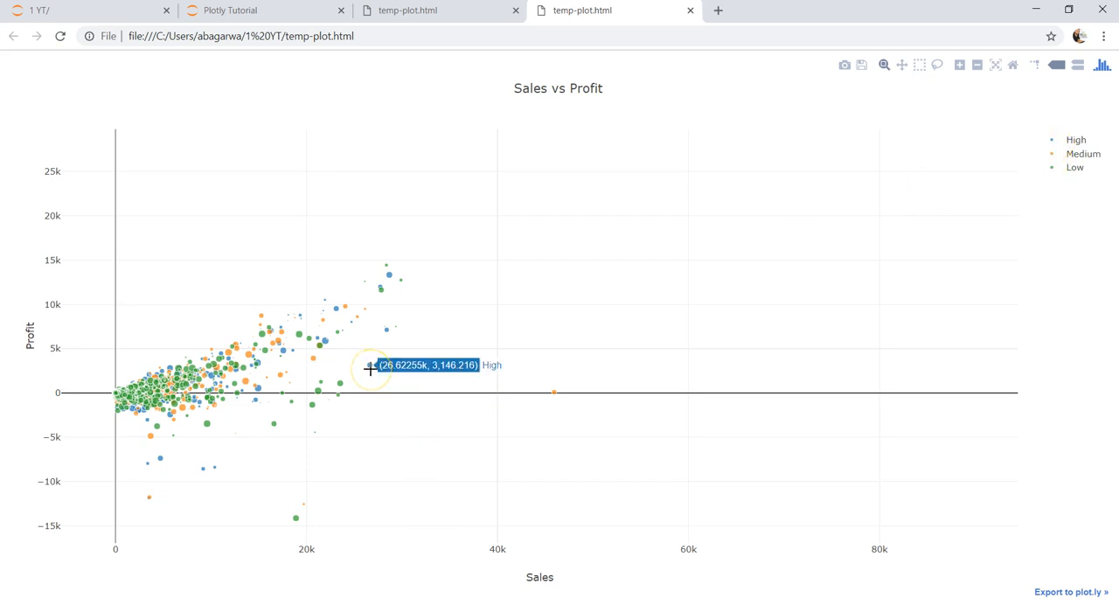
pyautogui.moveTo(906, 220)
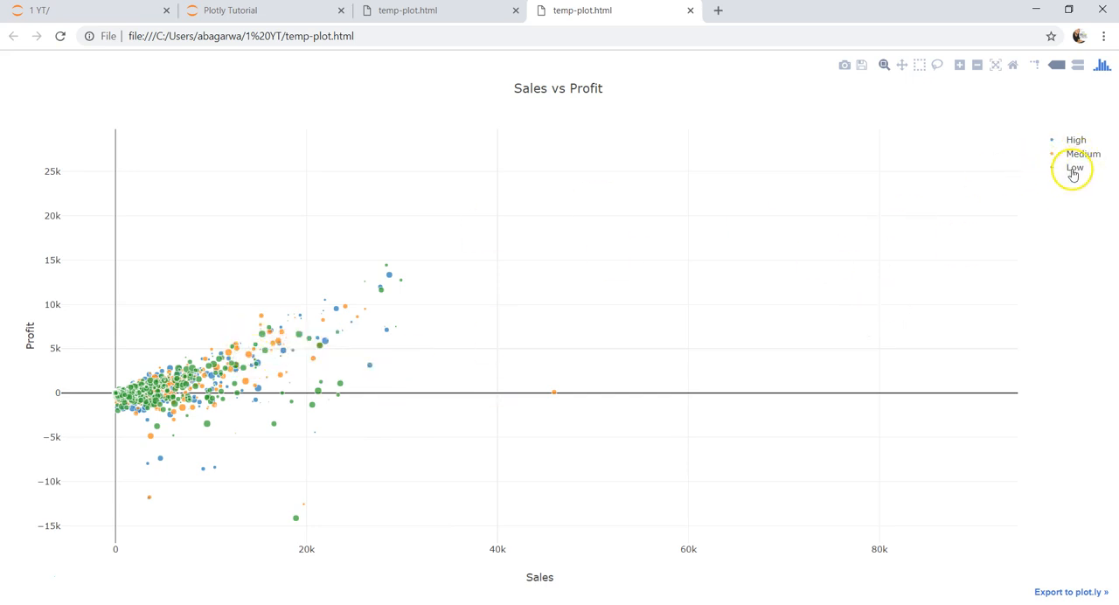
pyautogui.moveTo(388, 276)
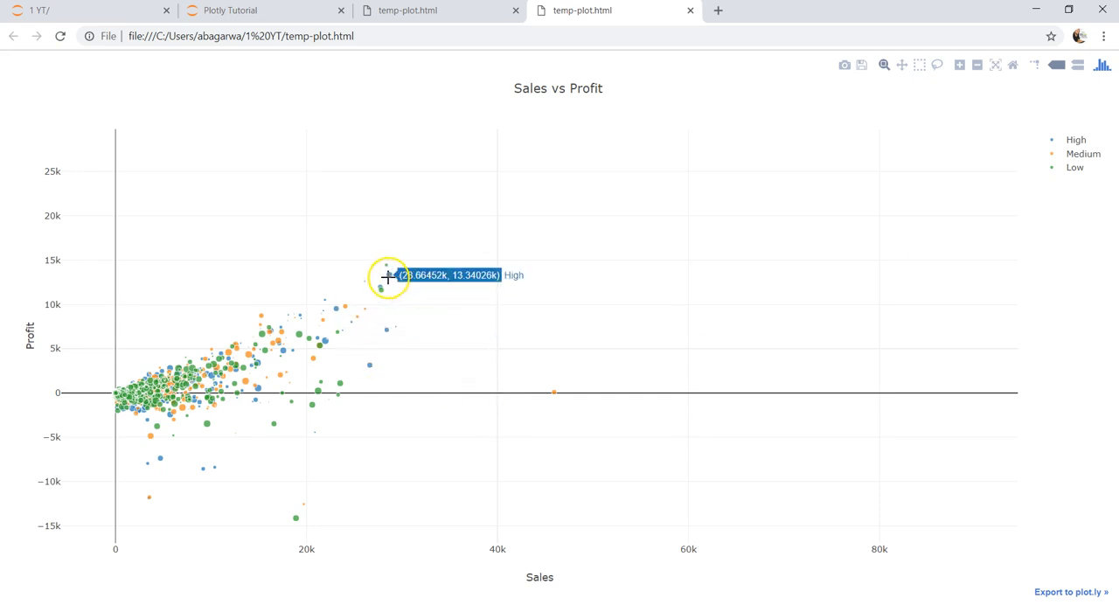
pyautogui.moveTo(387, 354)
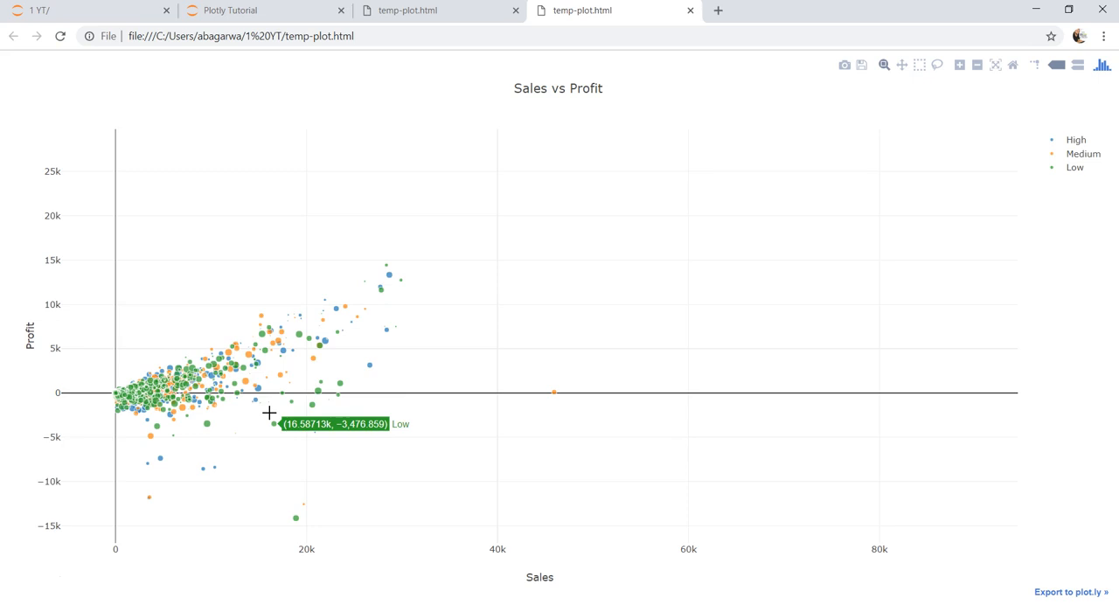
# Step: Inspect the High, Medium, Low bubble tooltips, then return to the notebook tab
pyautogui.click(243, 14)
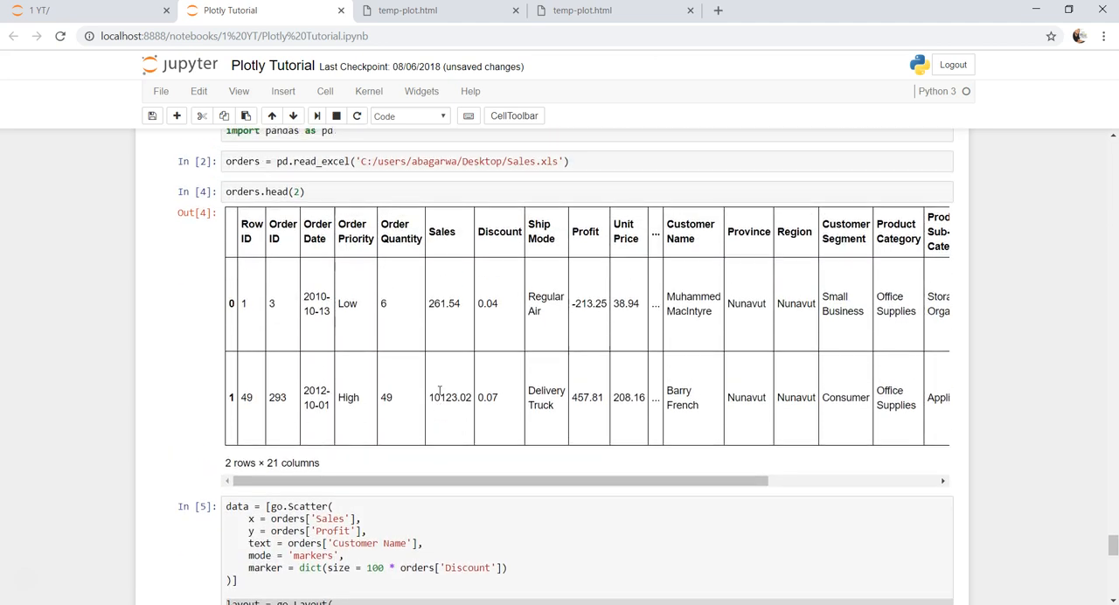
pyautogui.moveTo(549, 283)
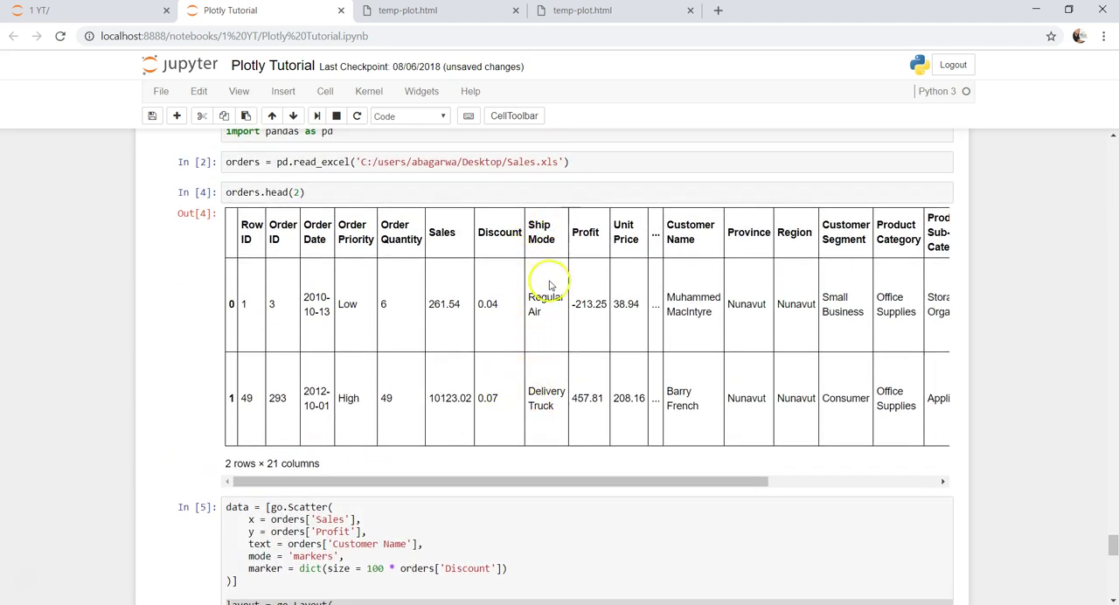
# Step: Scroll across the orders preview and down through the trace and figure cells
pyautogui.hscroll(3)
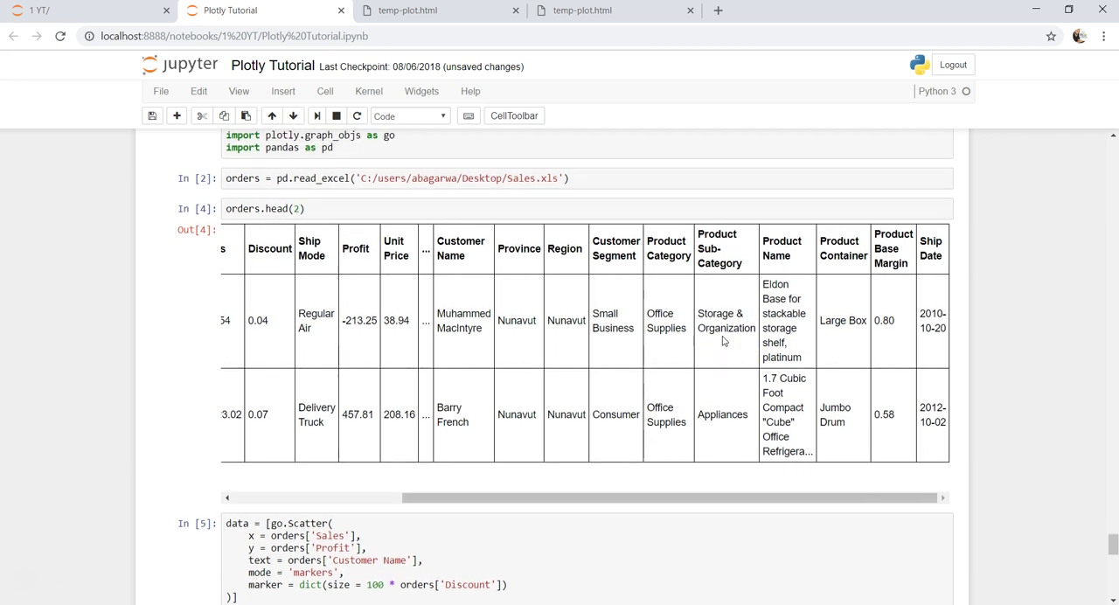
pyautogui.scroll(-3)
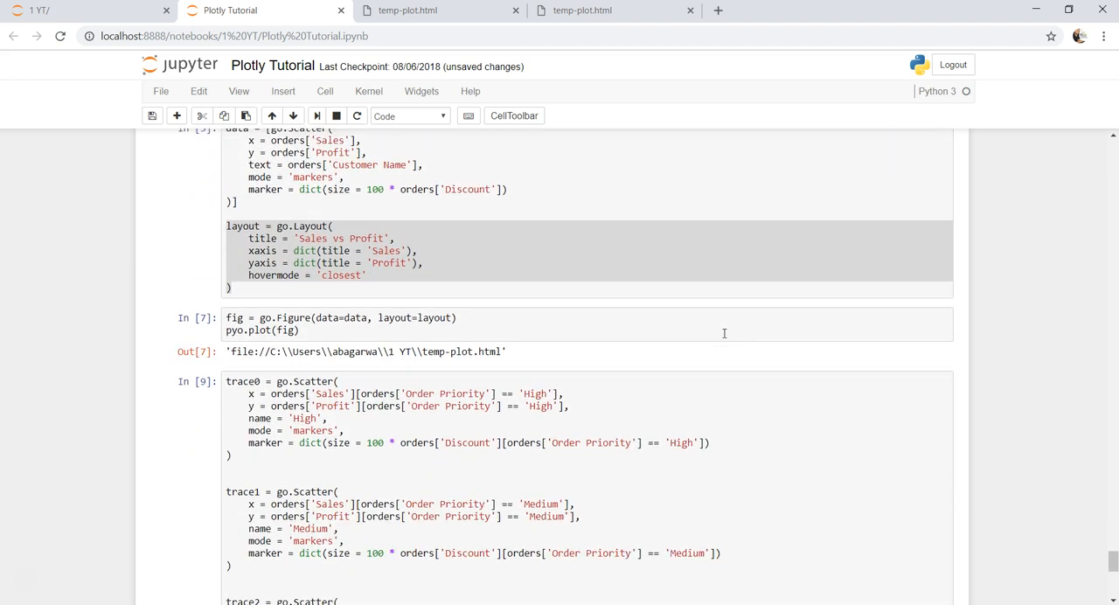
pyautogui.scroll(-3)
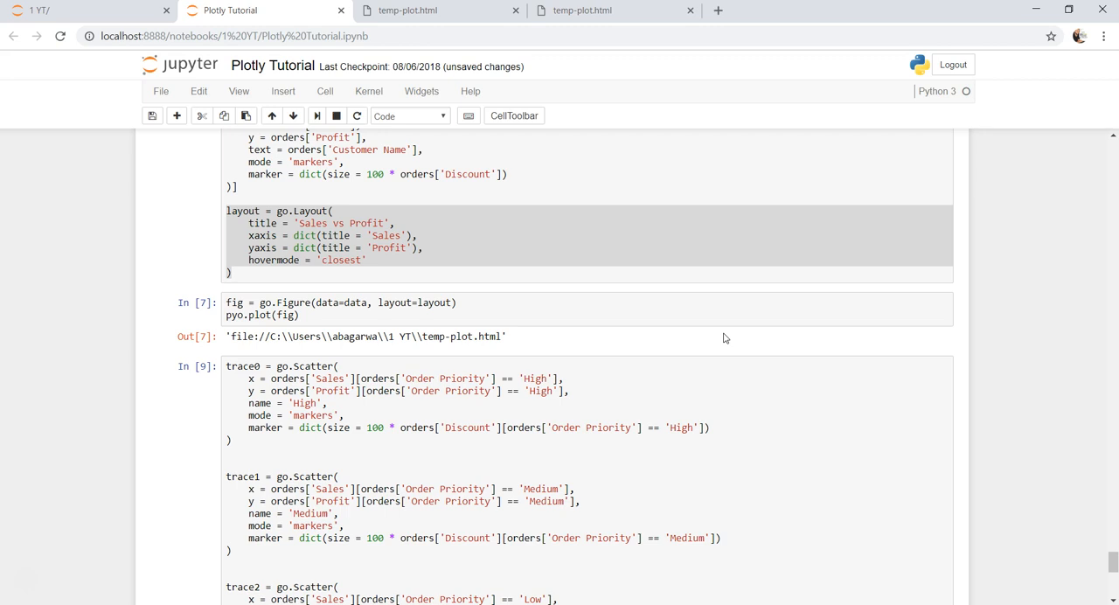
pyautogui.scroll(-3)
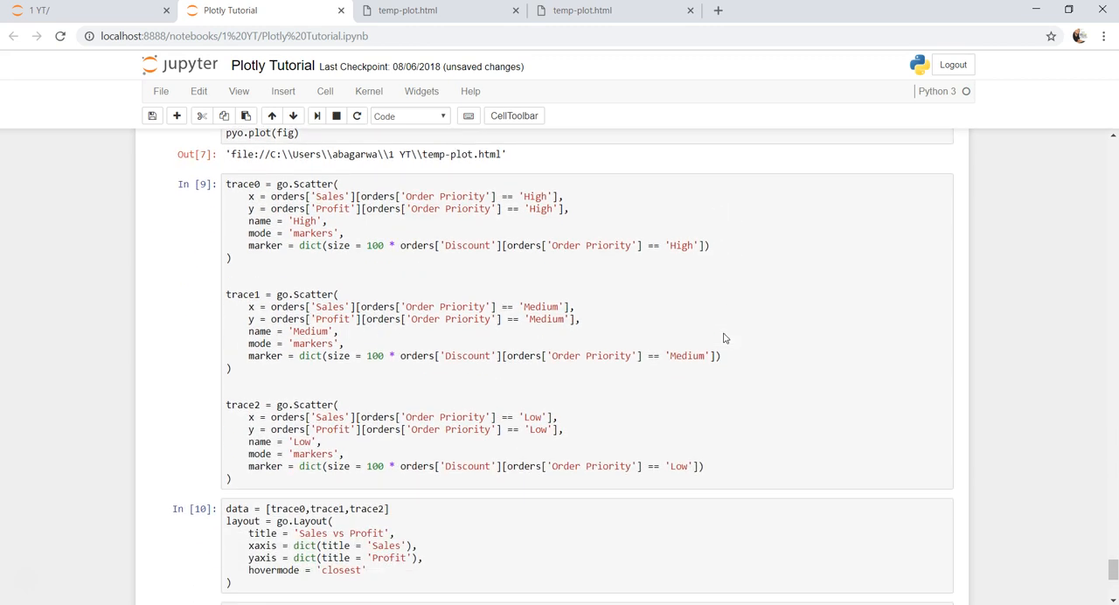
pyautogui.scroll(-3)
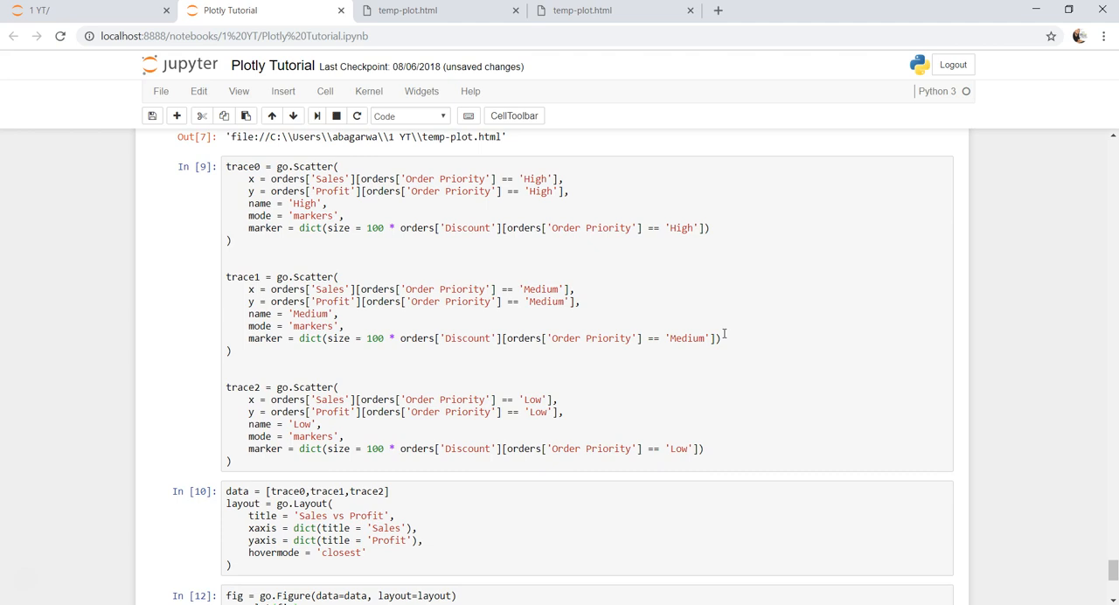